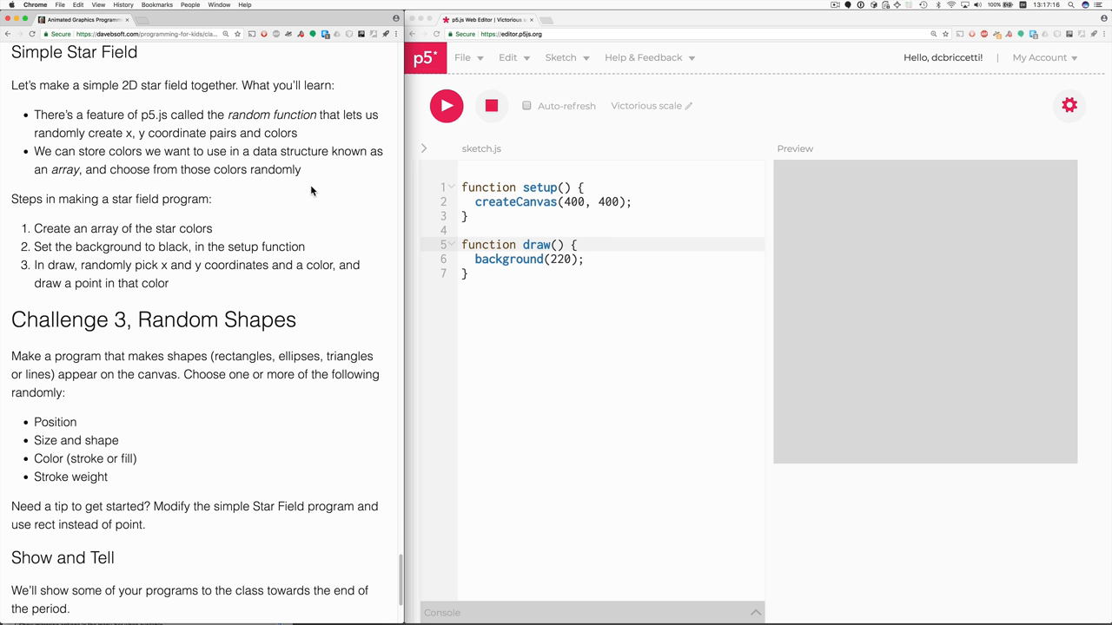
mouse_move(159, 308)
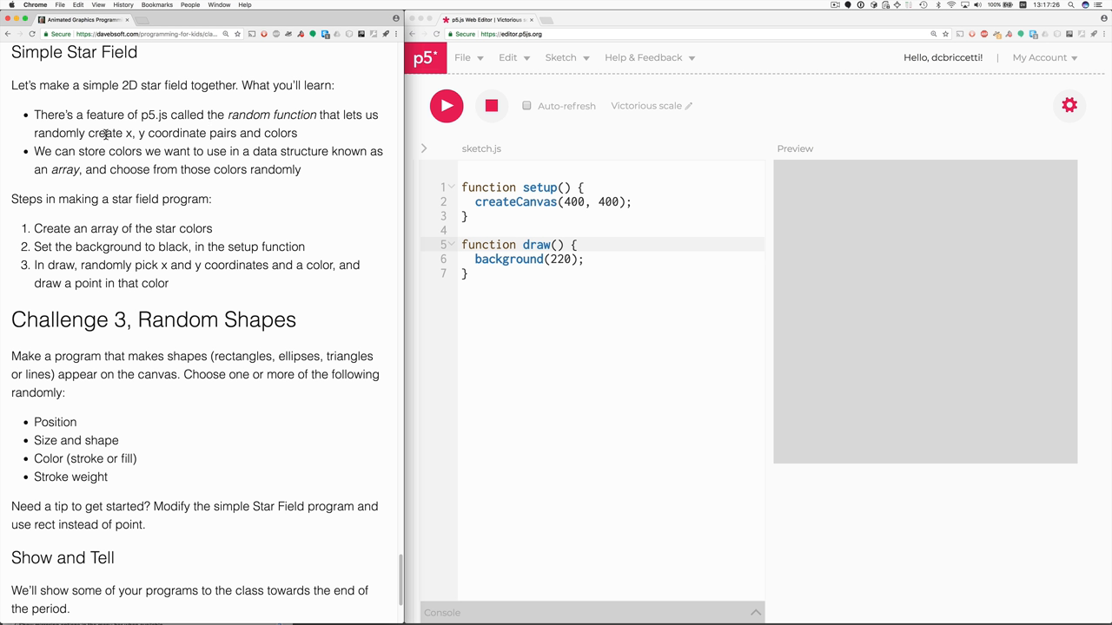
mouse_move(206, 137)
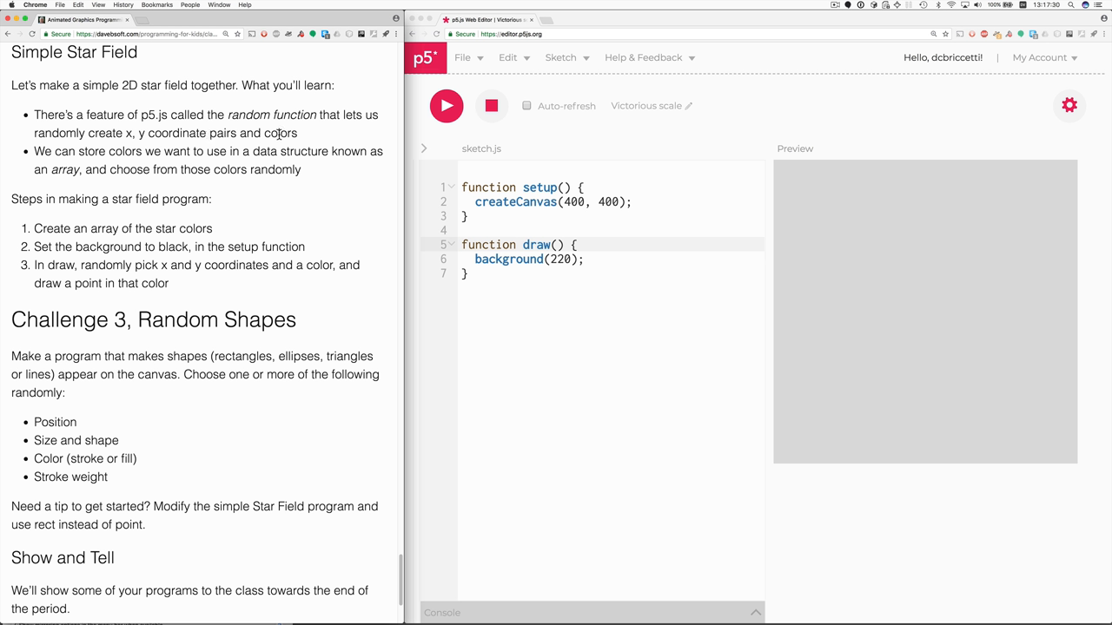
mouse_move(107, 152)
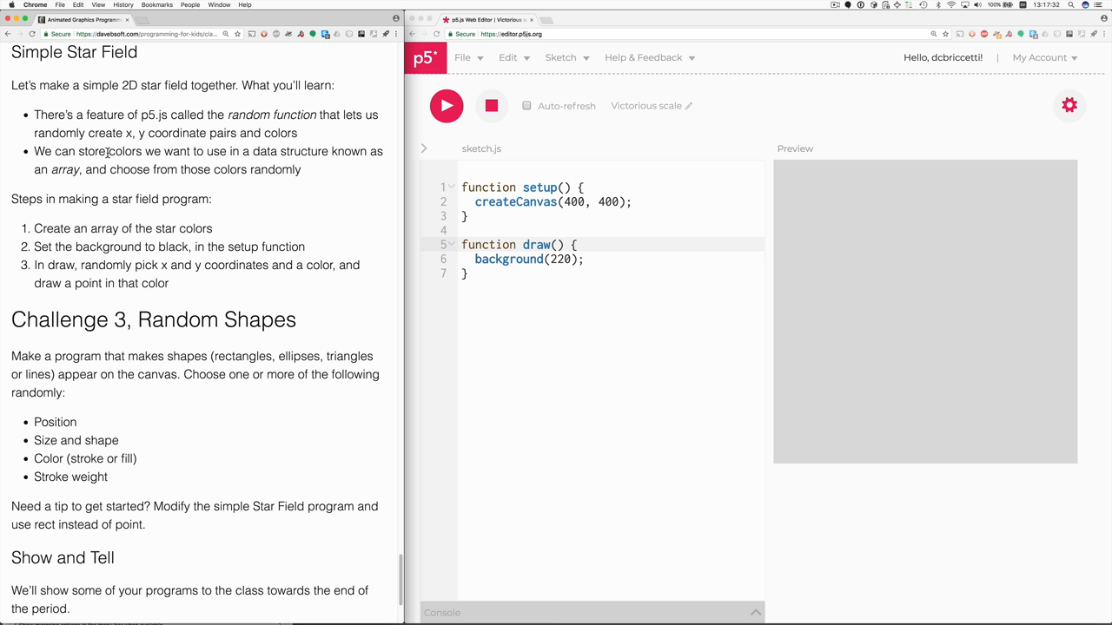
mouse_move(165, 174)
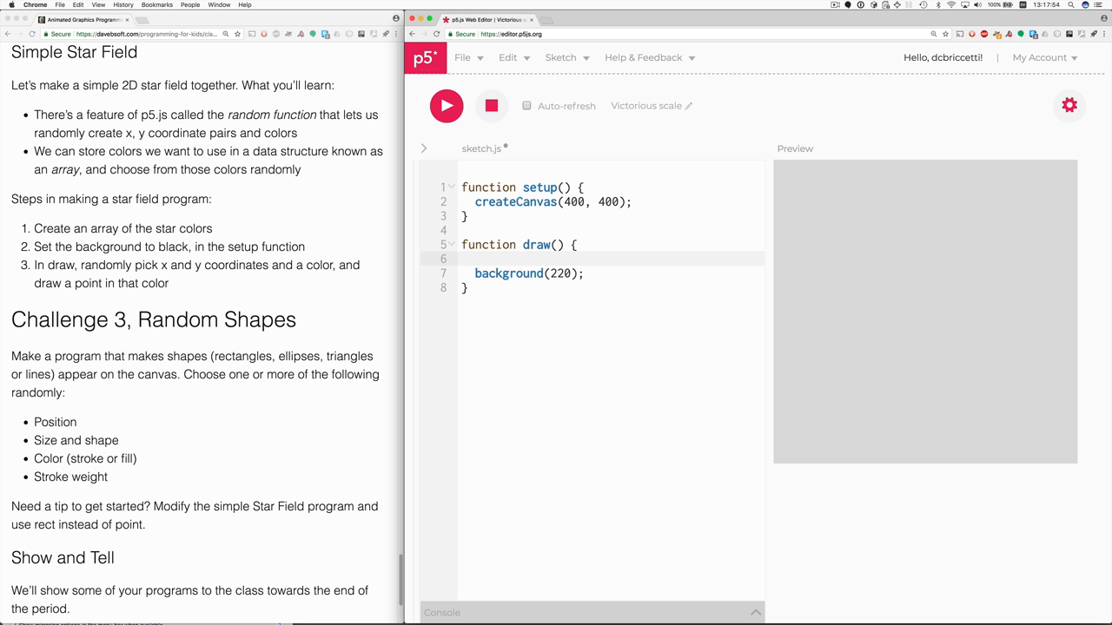
Declare const colors = ['yellow', 'white']; in draw() and select the background(220) line to move it.
text(const)
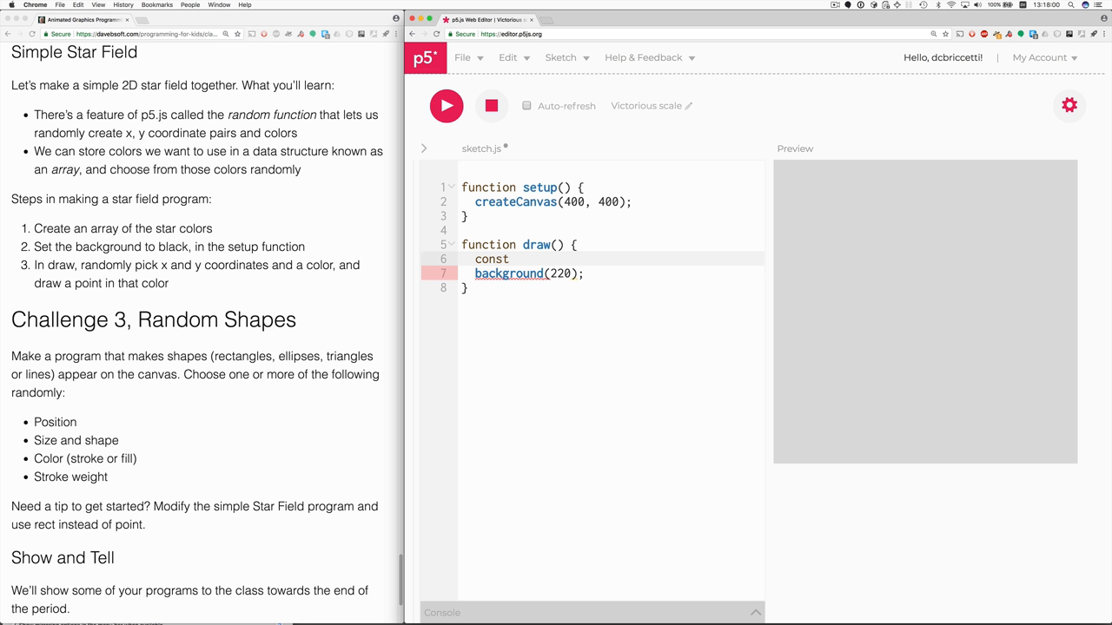
text(colors =)
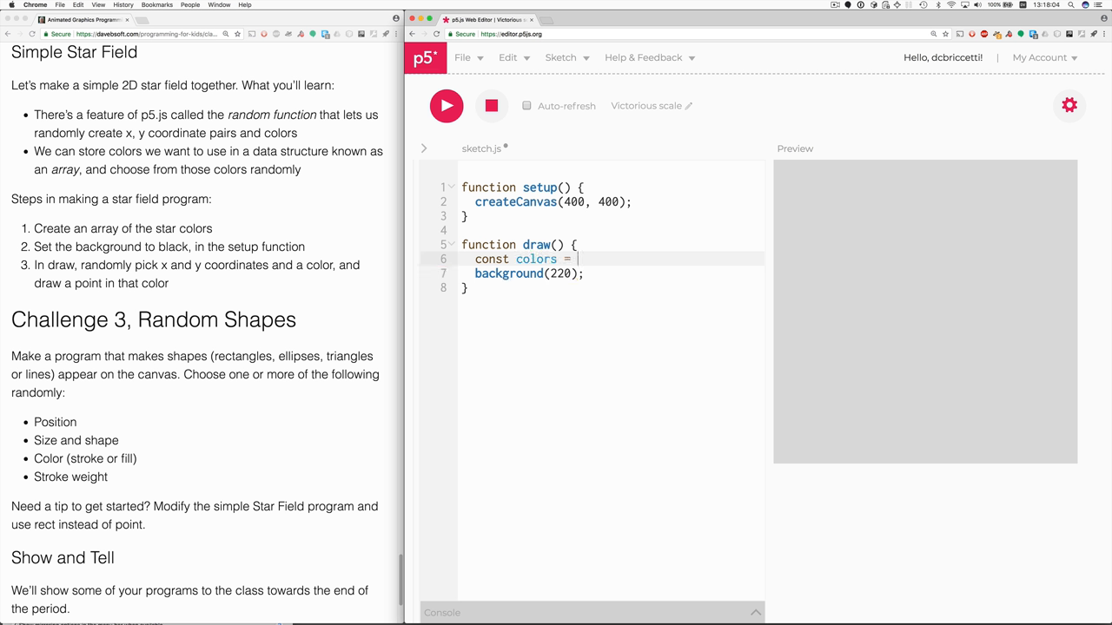
text([])
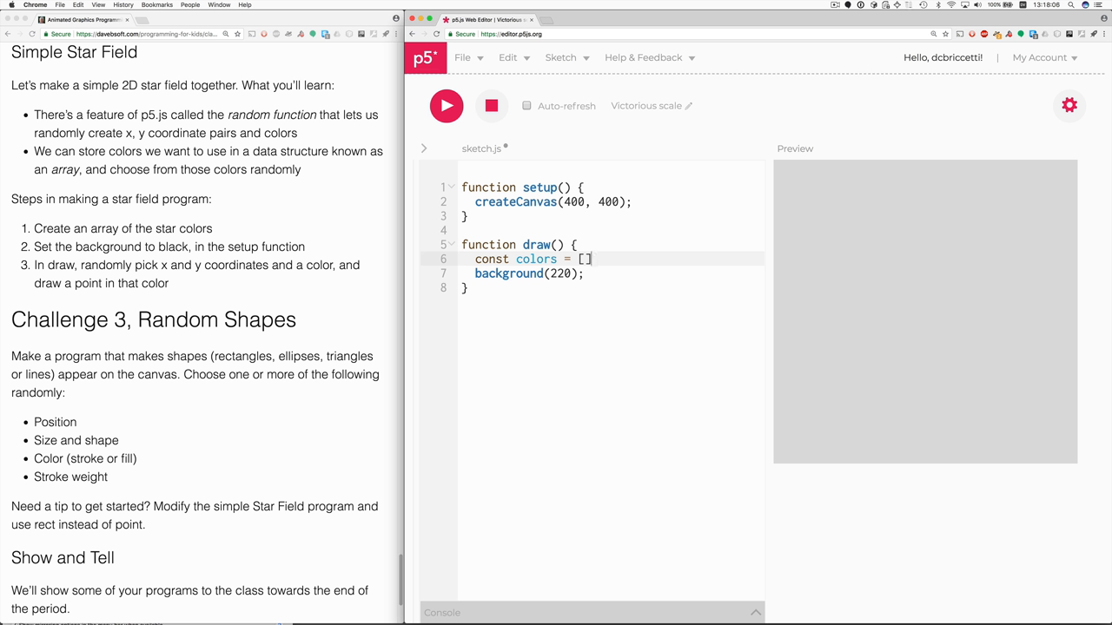
text(;)
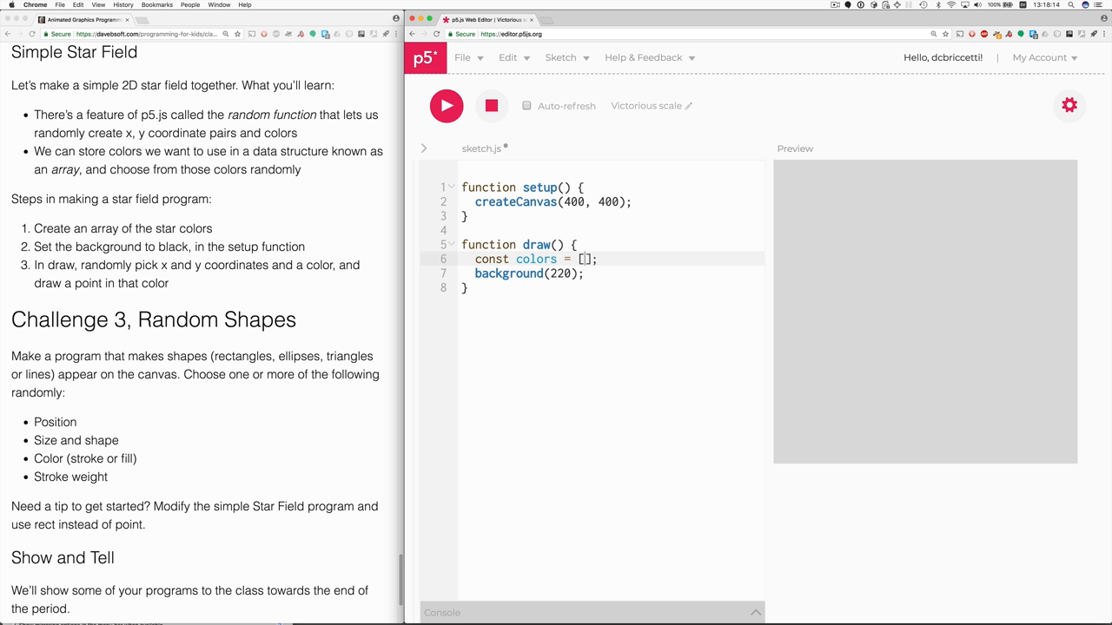
text('yellow')
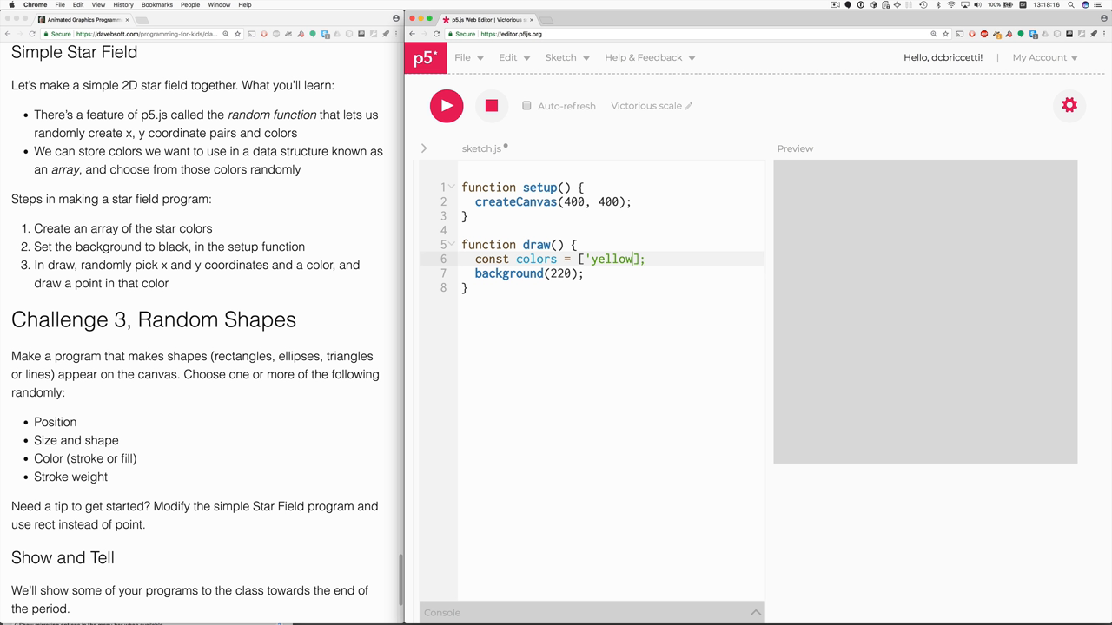
text(, 'white')
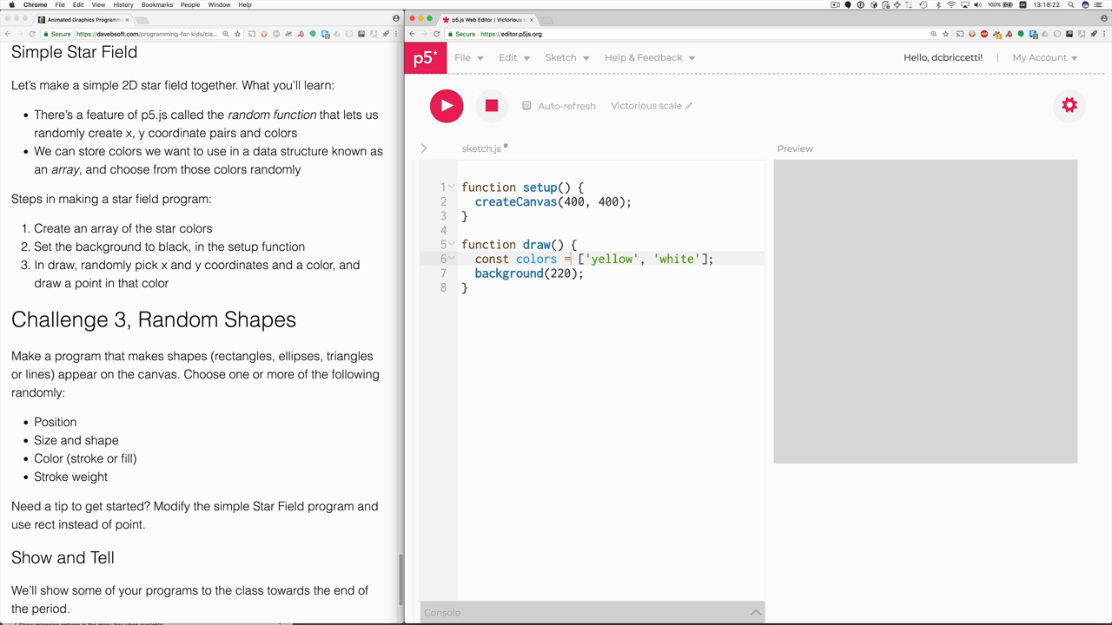
double_click(611, 258)
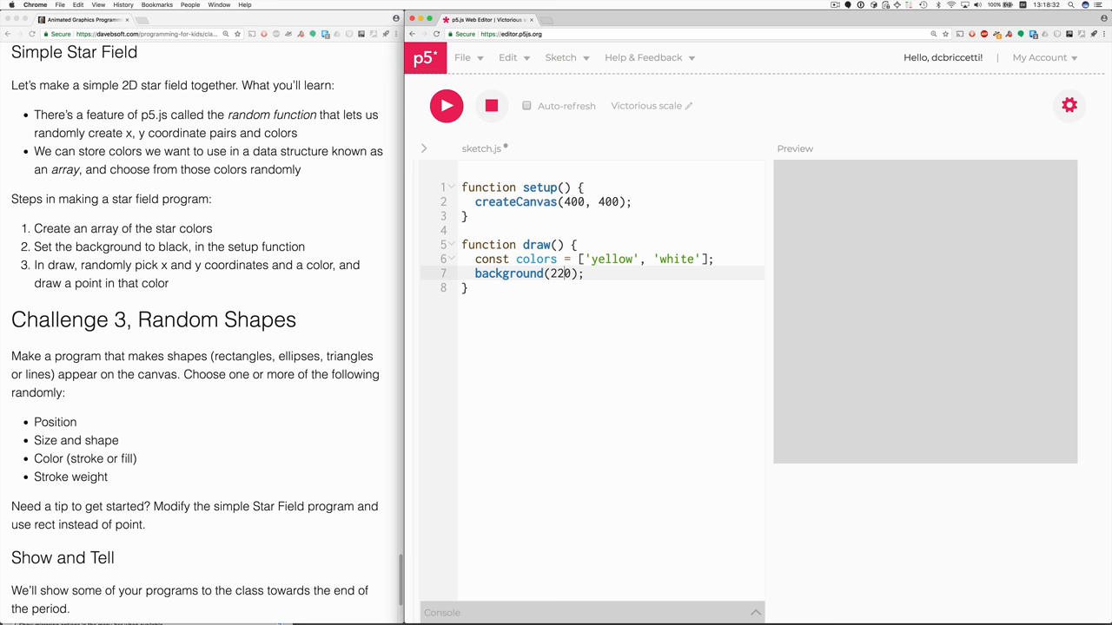
mouse_move(559, 157)
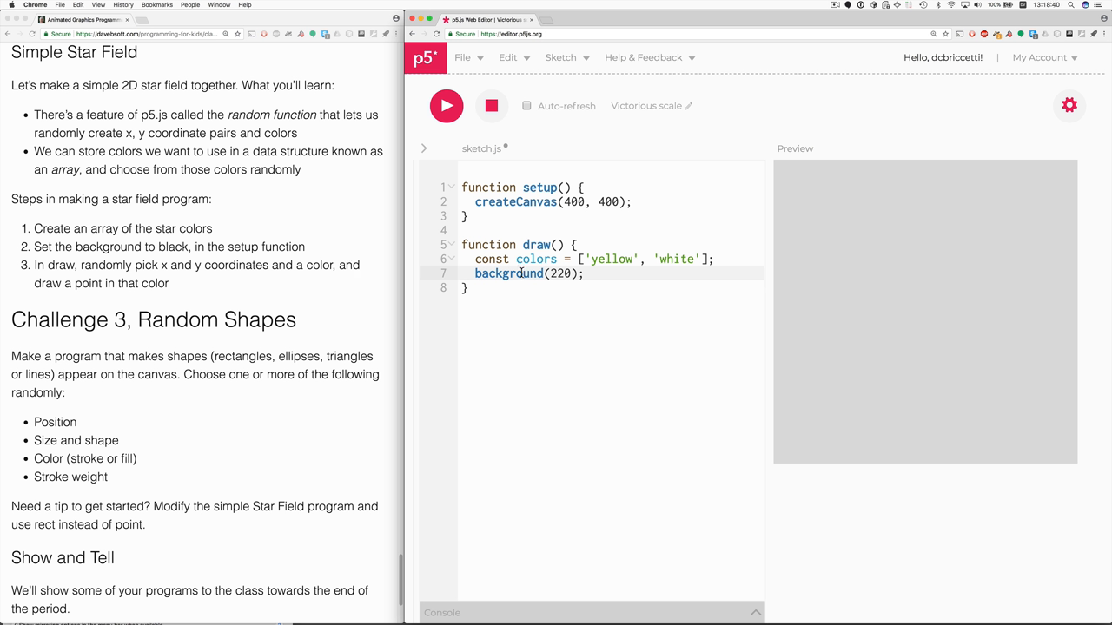
mouse_move(493, 231)
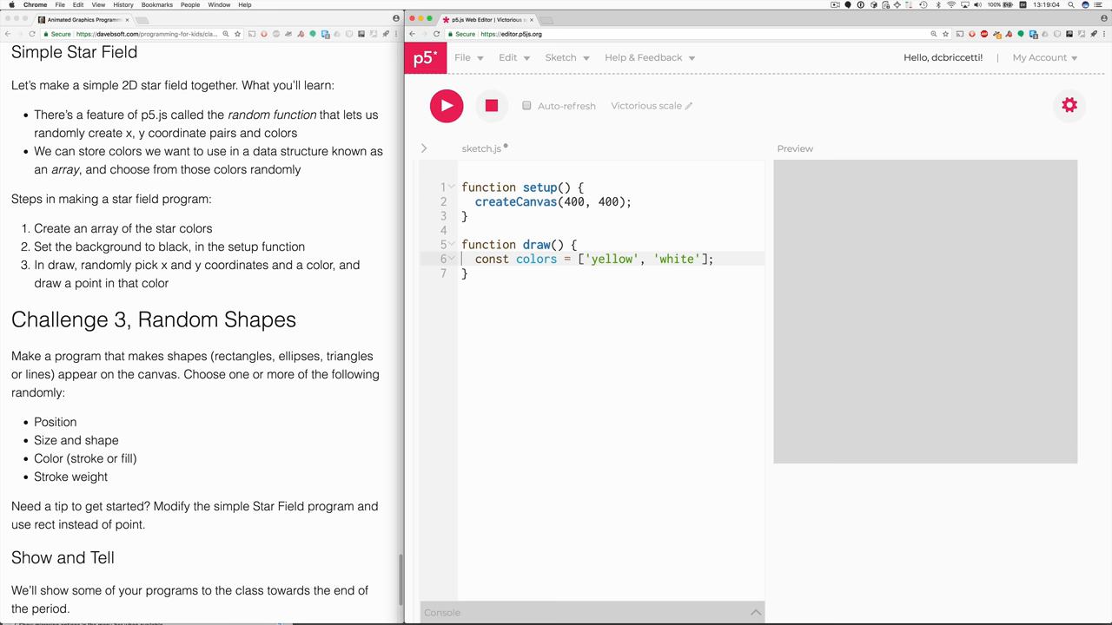
Paste the background call into setup() as background(0) and run the sketch.
text(background(220);)
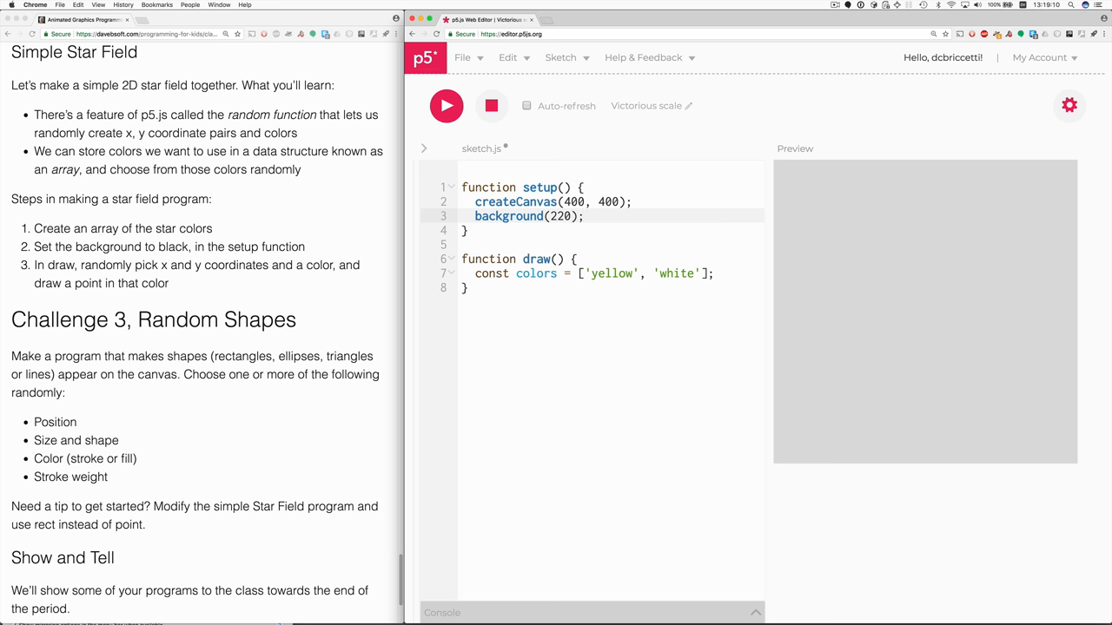
text(0)
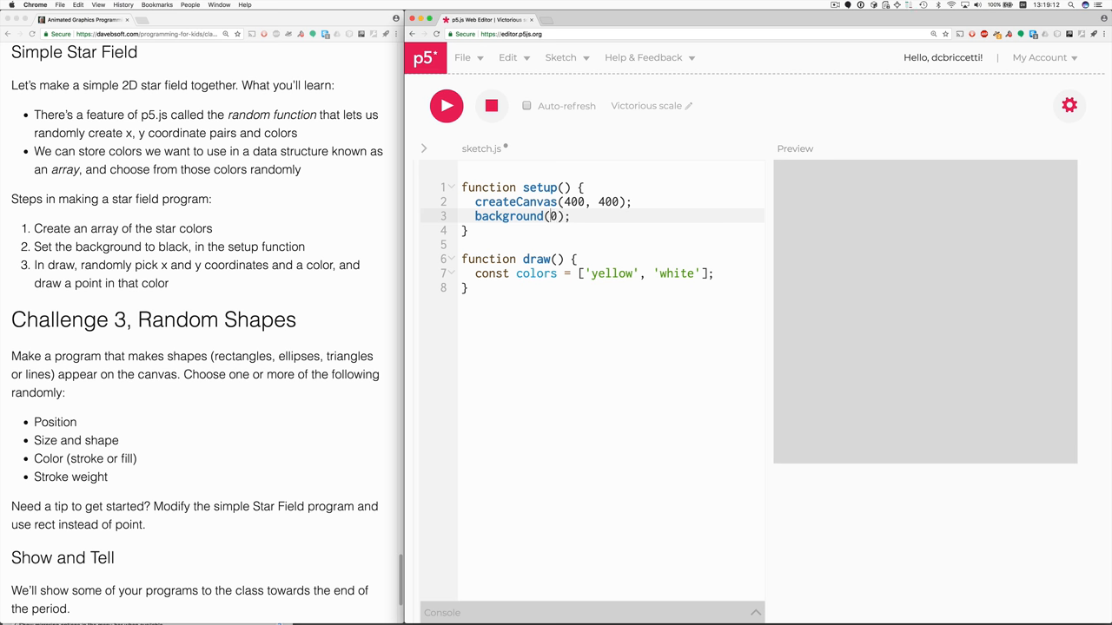
click(446, 105)
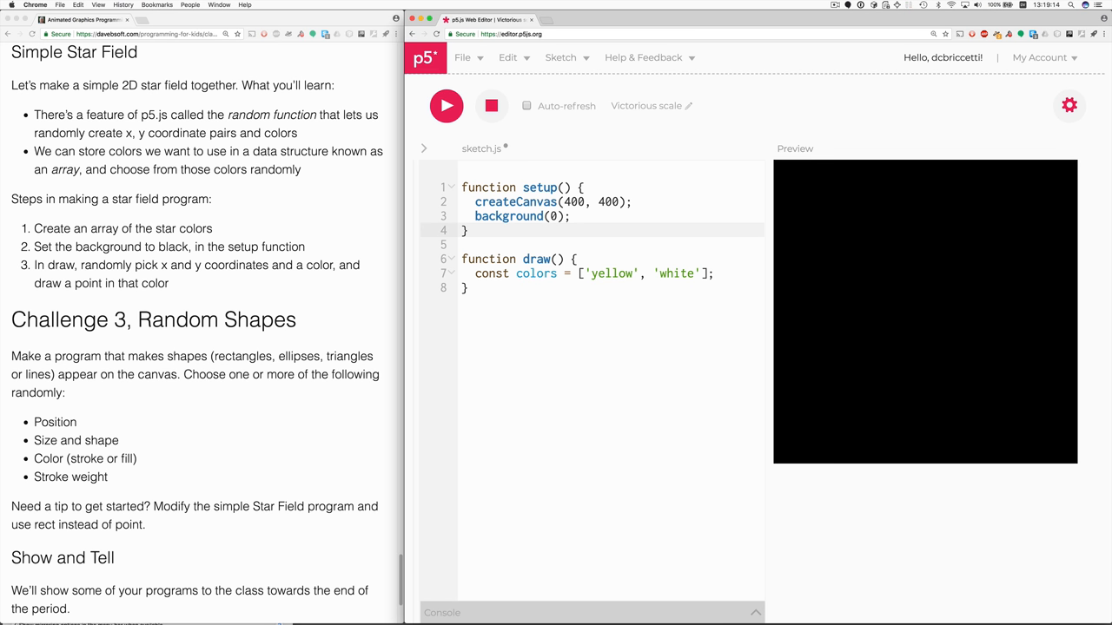
mouse_move(354, 297)
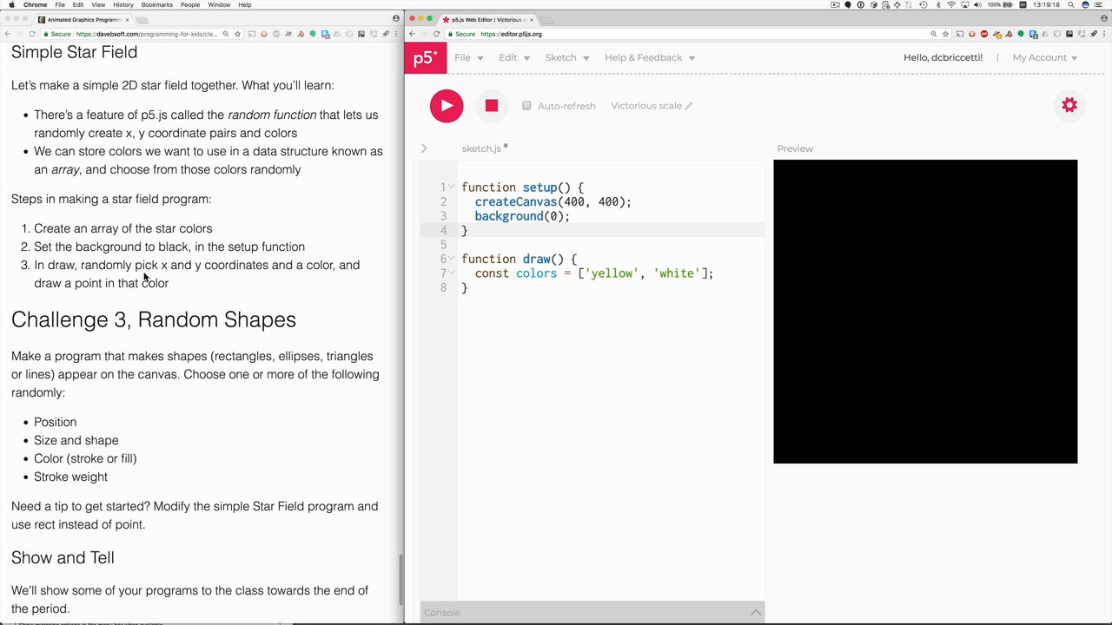
mouse_move(180, 282)
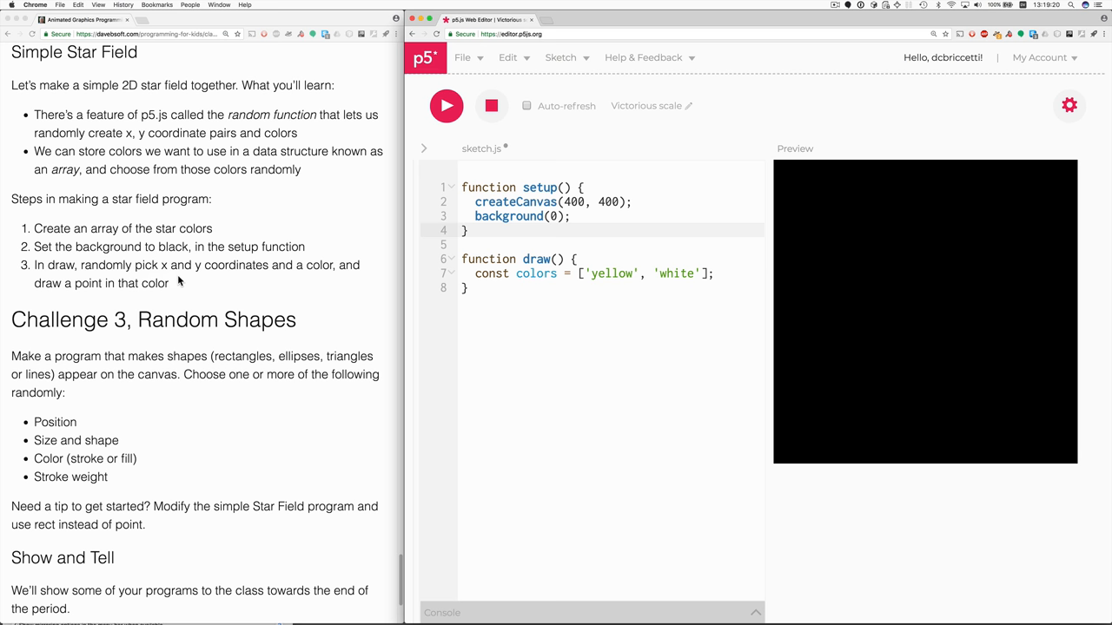
mouse_move(286, 288)
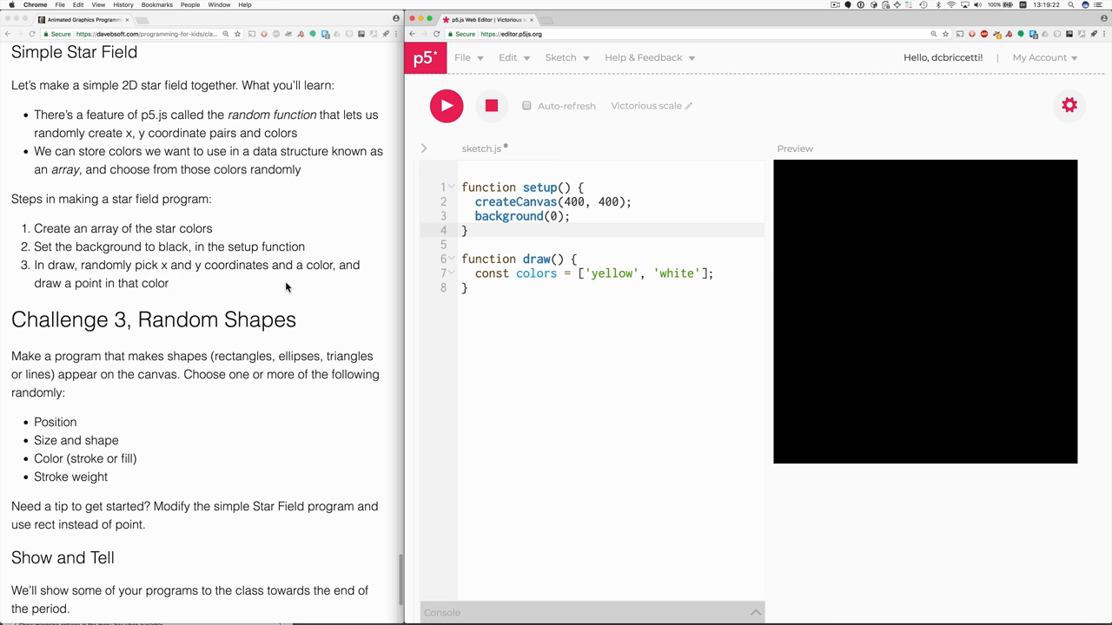
Add point(100, 200); in draw() with stroke('white'); on the line above it.
click(712, 273)
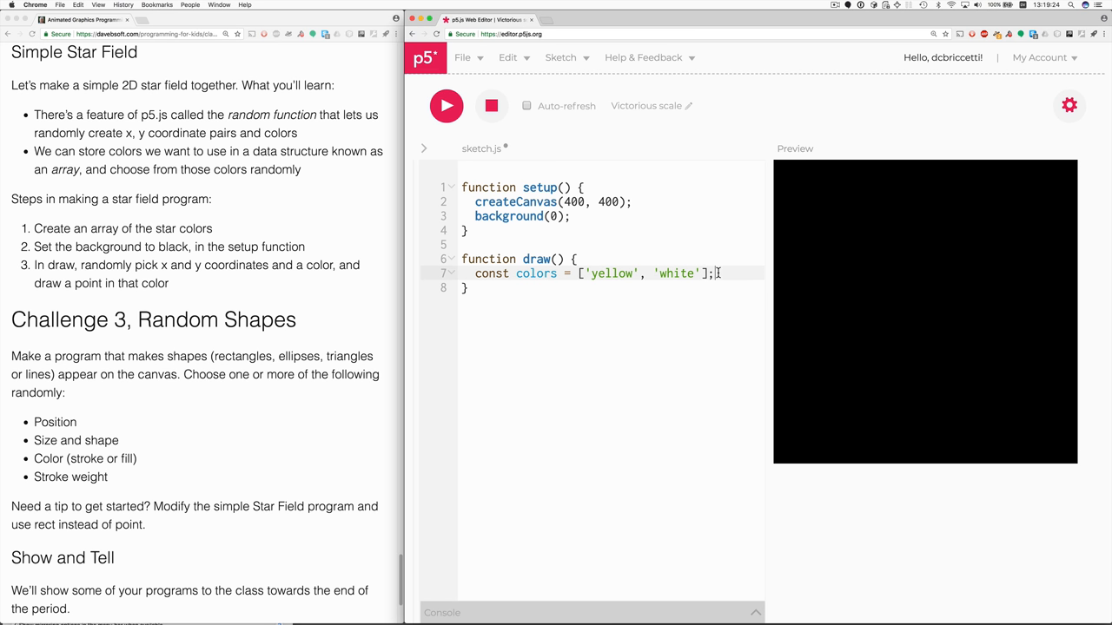
text(point)
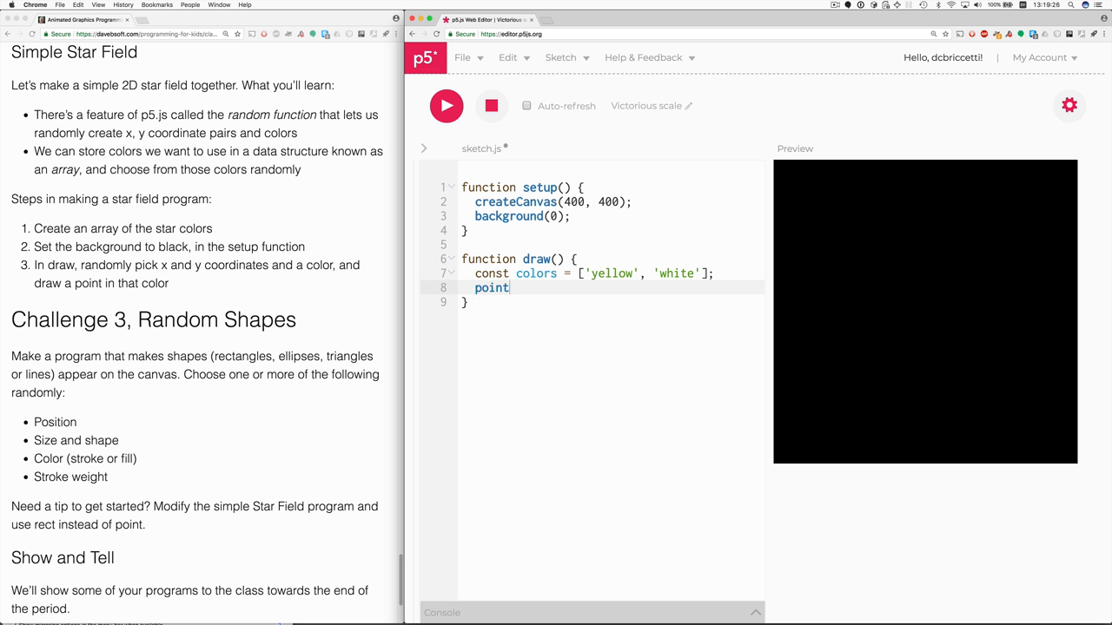
text(()
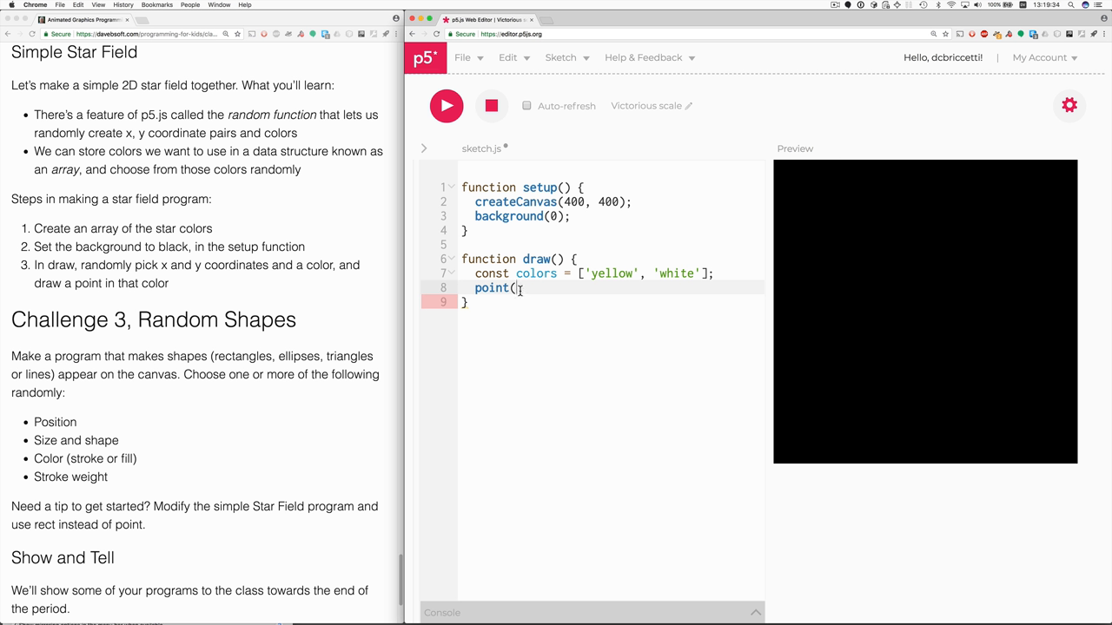
mouse_move(818, 172)
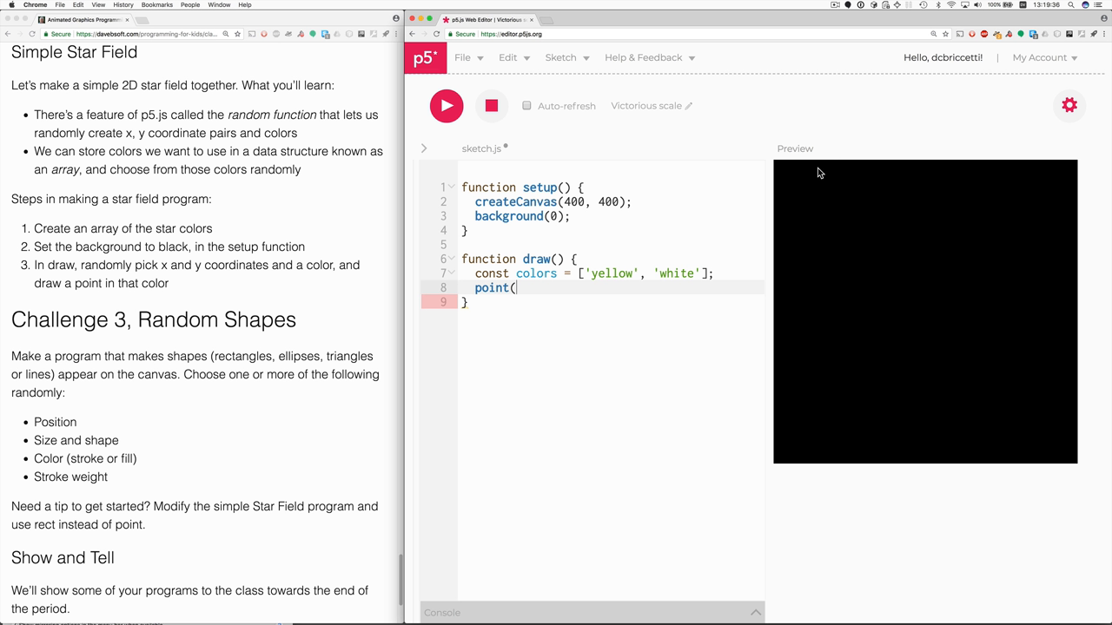
mouse_move(815, 156)
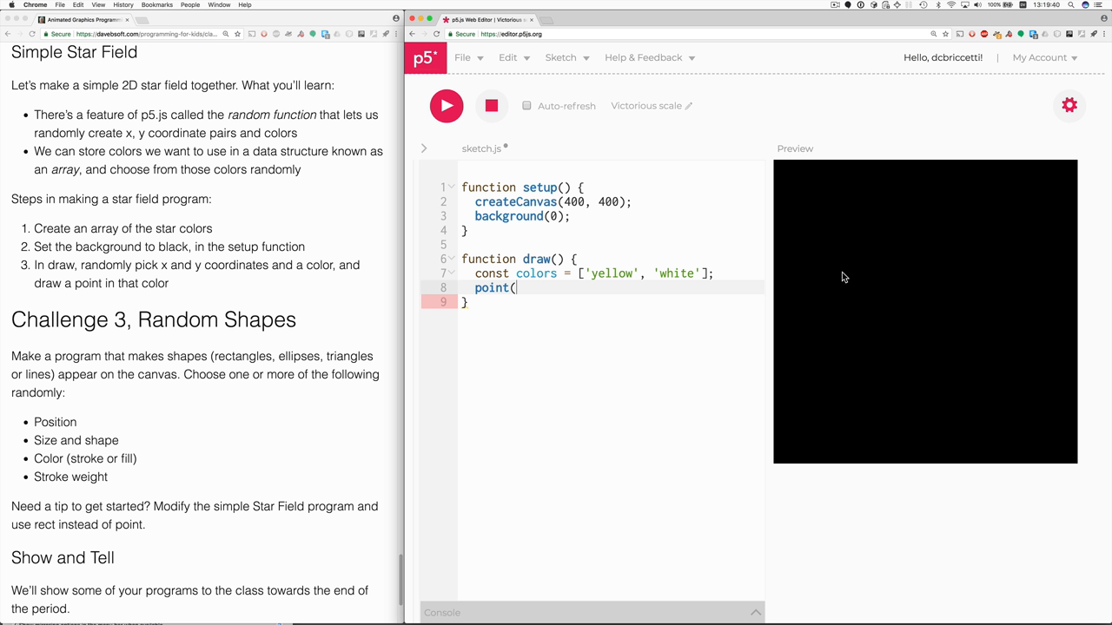
mouse_move(817, 207)
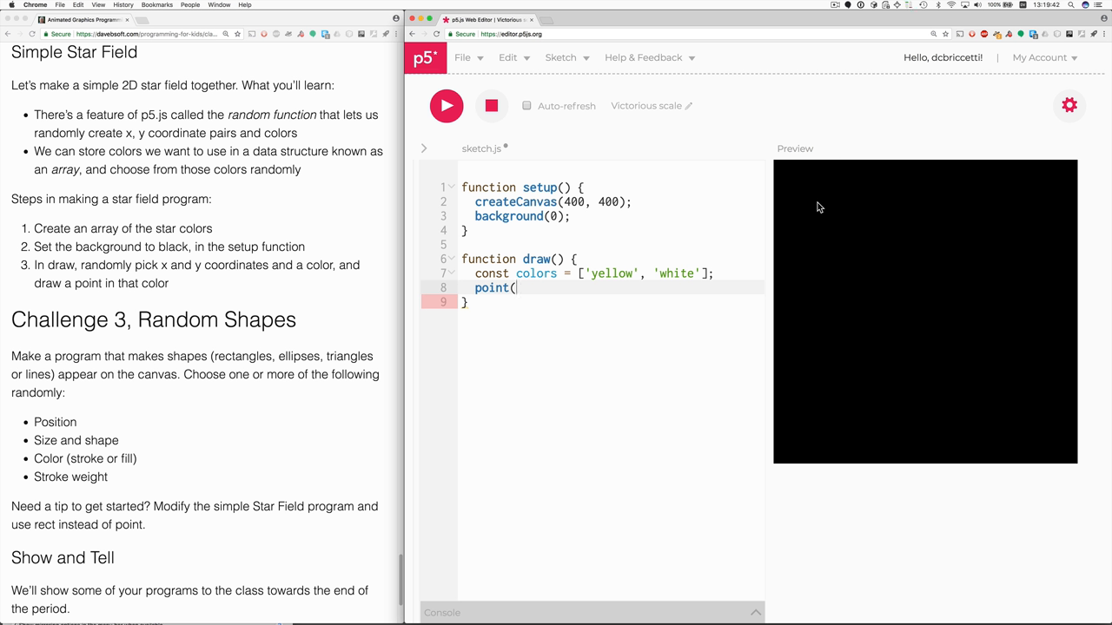
mouse_move(841, 202)
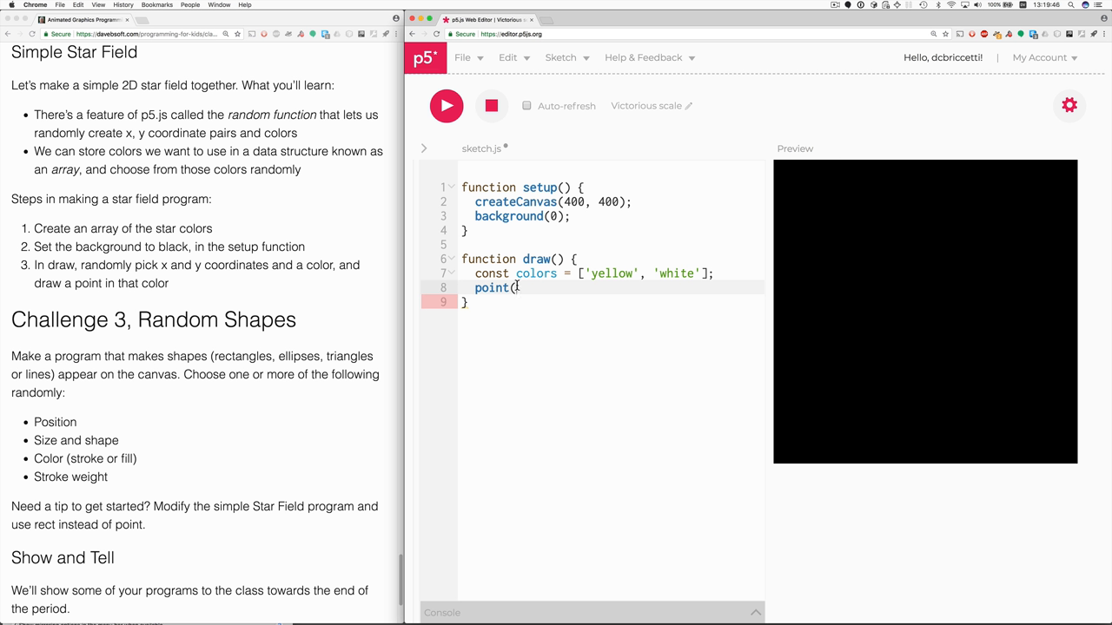
text(100, 20)
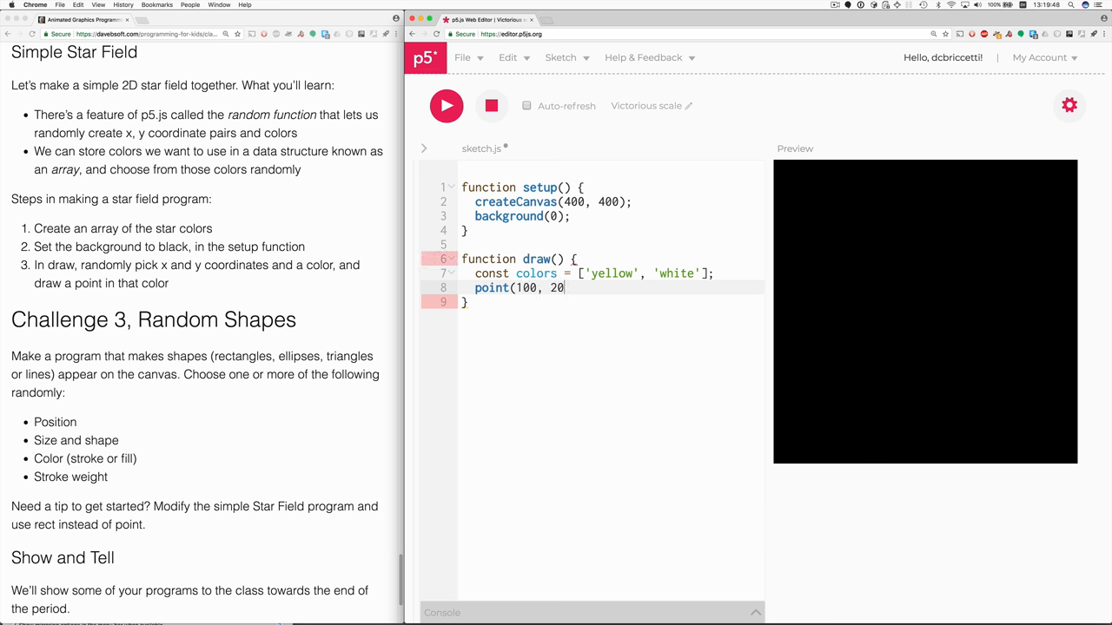
text(0);)
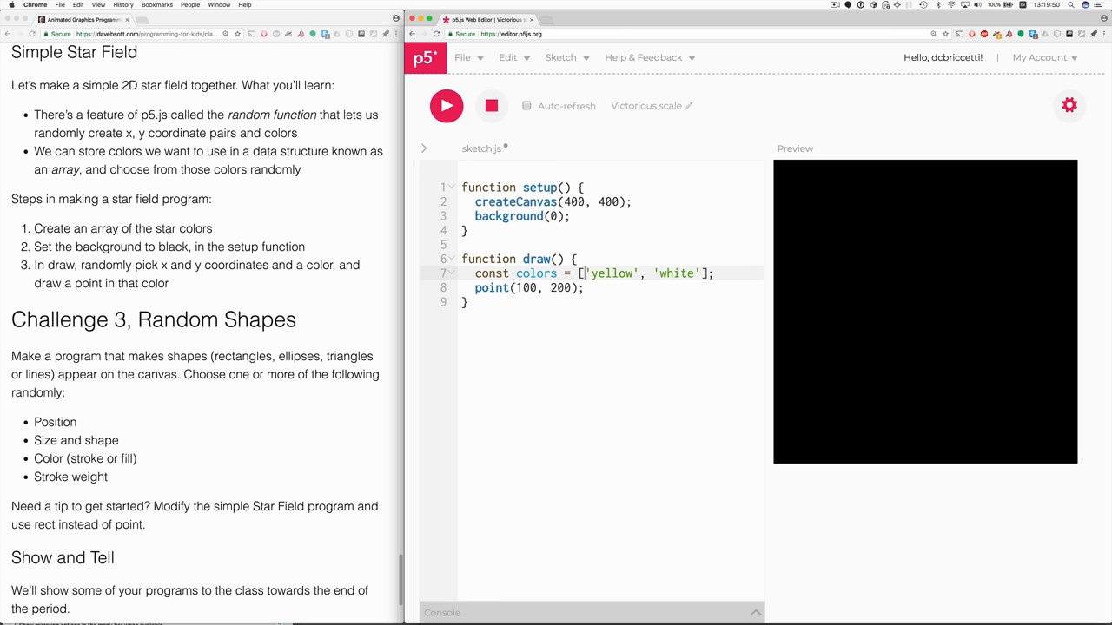
key(Enter)
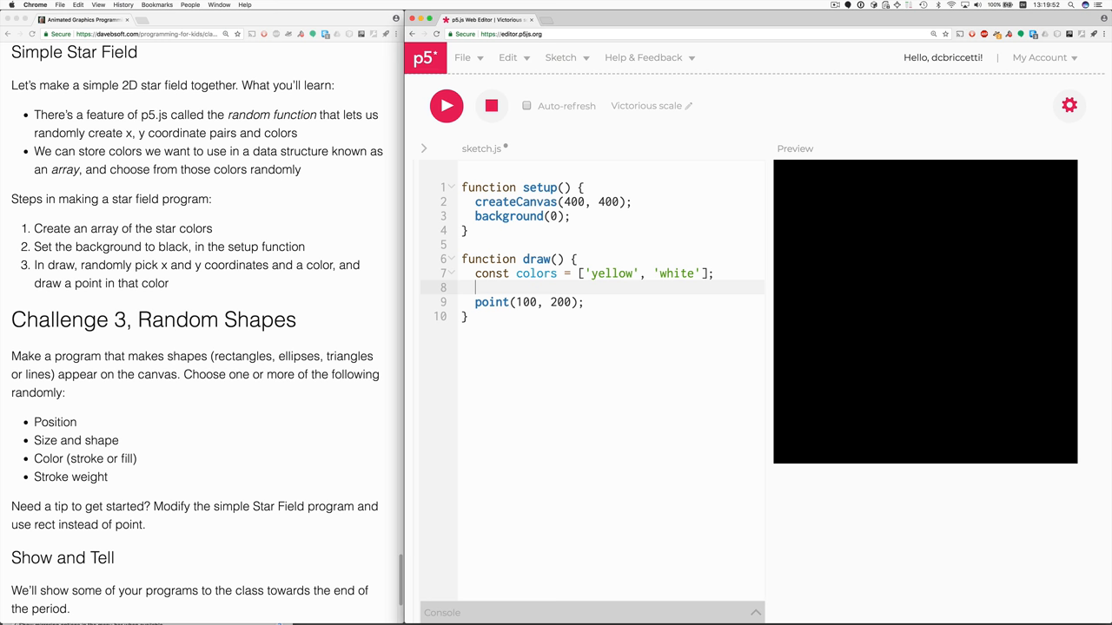
text(stroke(')
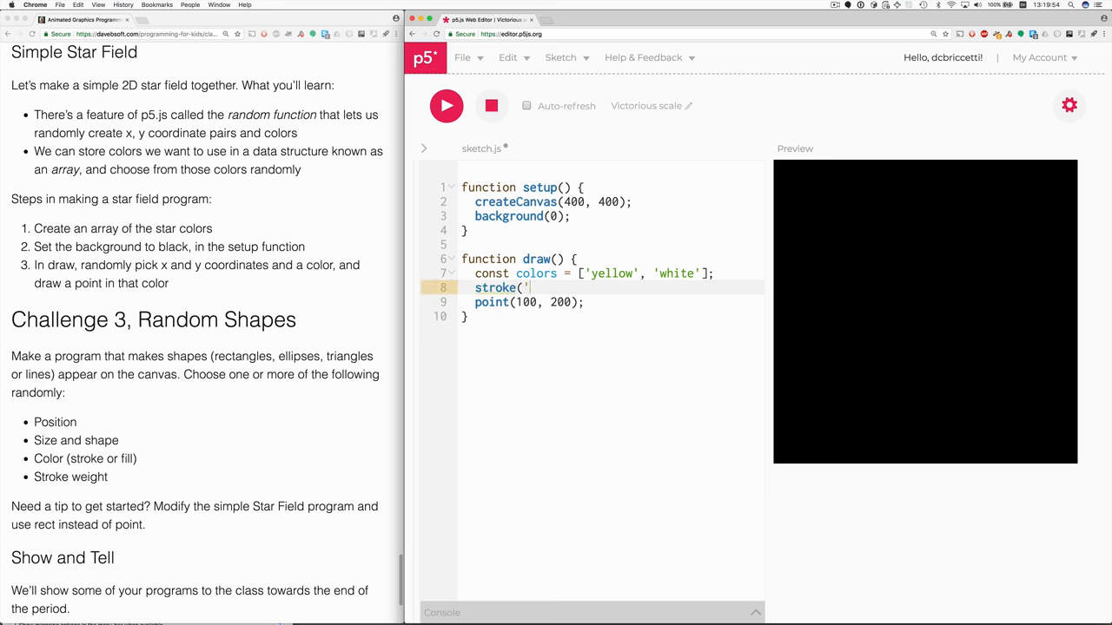
text(white');)
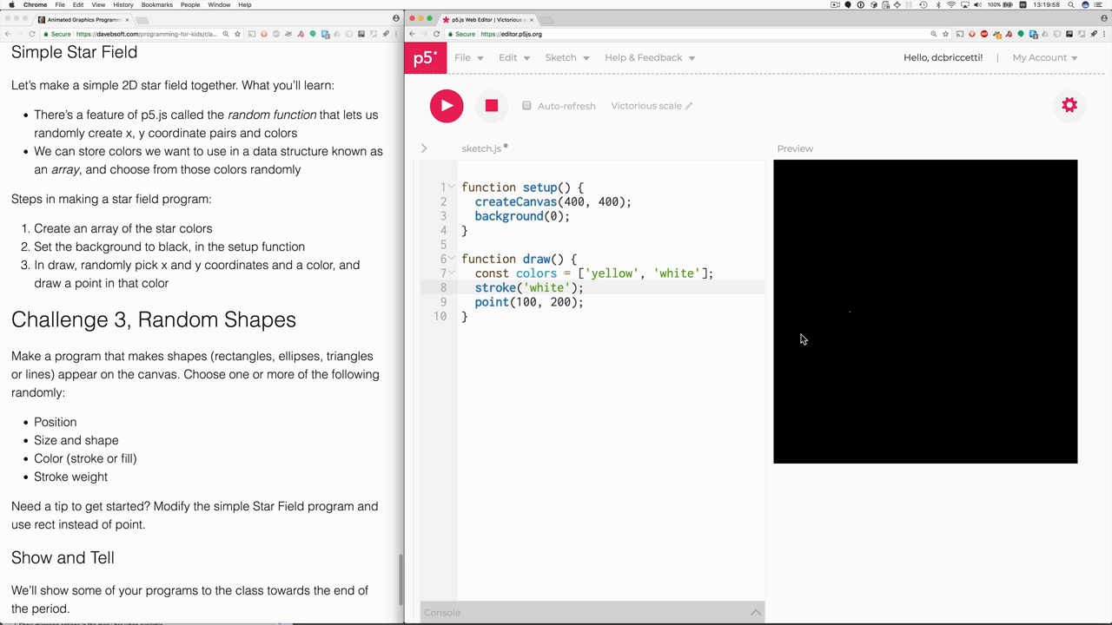
mouse_move(850, 324)
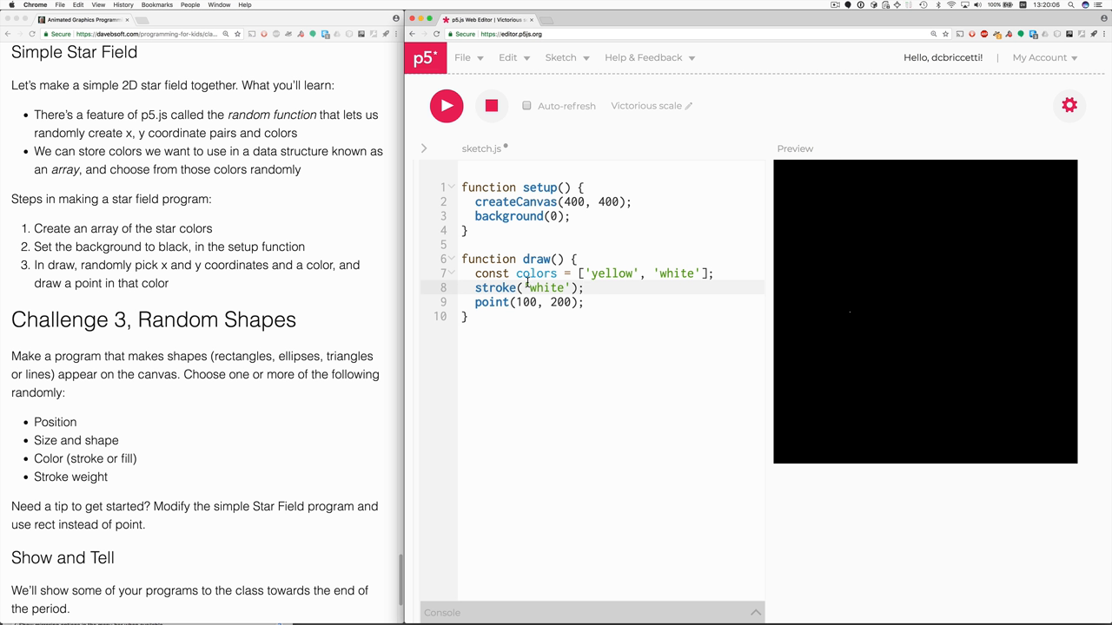
mouse_move(853, 158)
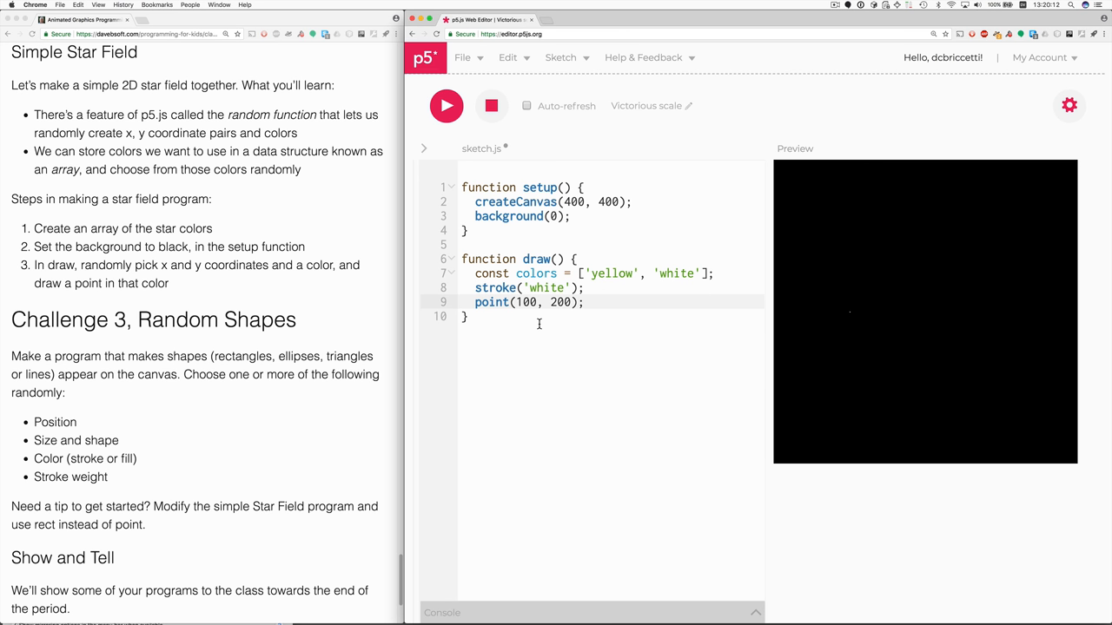
mouse_move(538, 323)
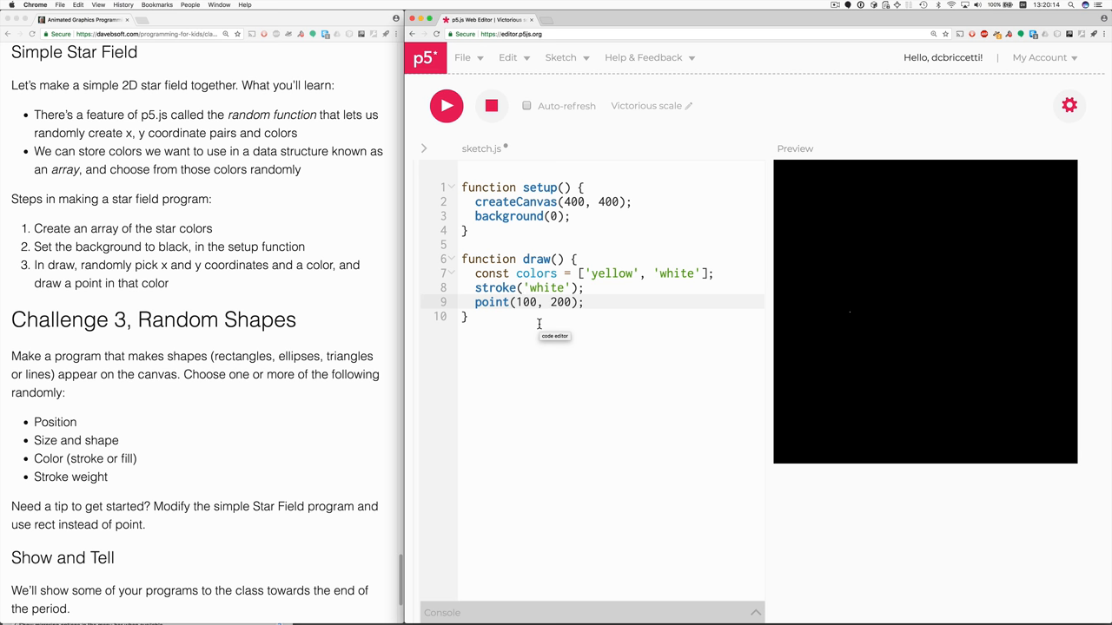
Replace the fixed point coordinates with random() calls and run the sketch.
double_click(525, 303)
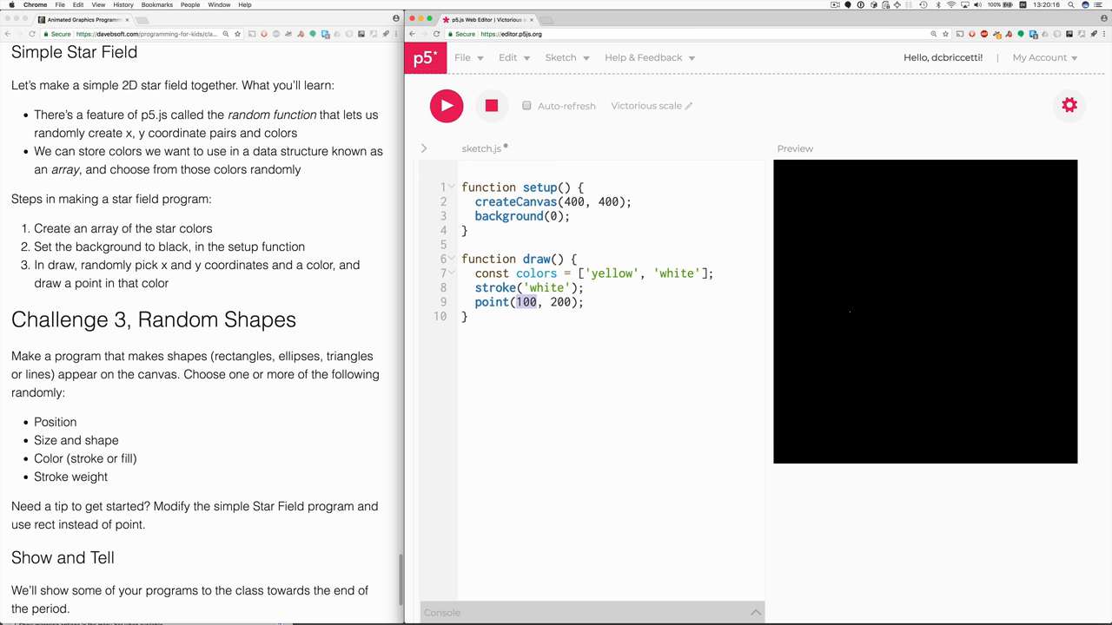
text(random()
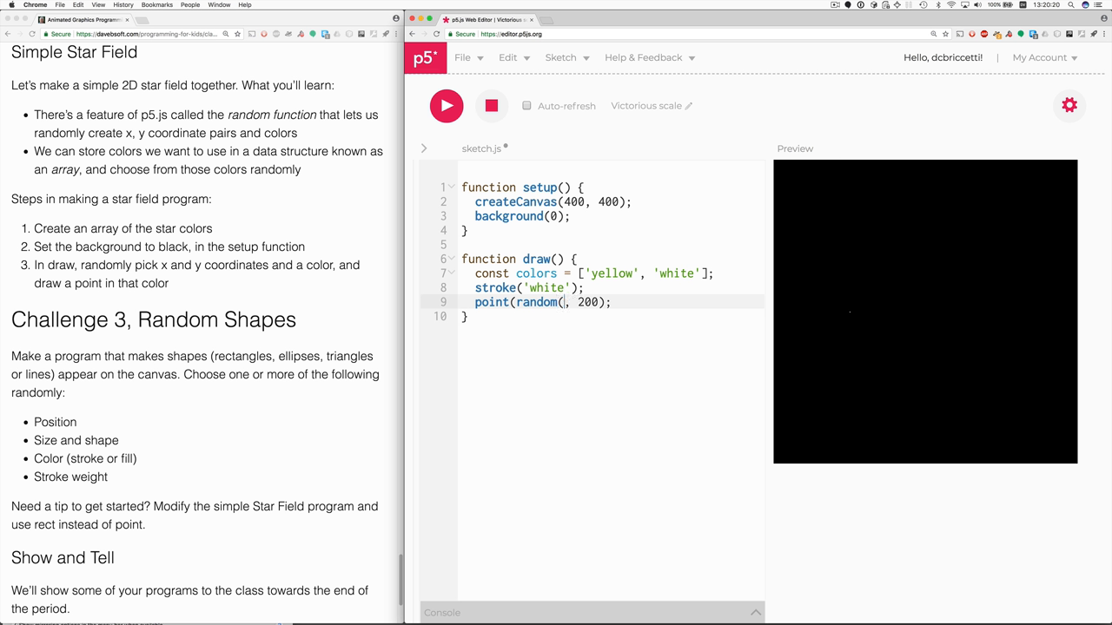
text(100))
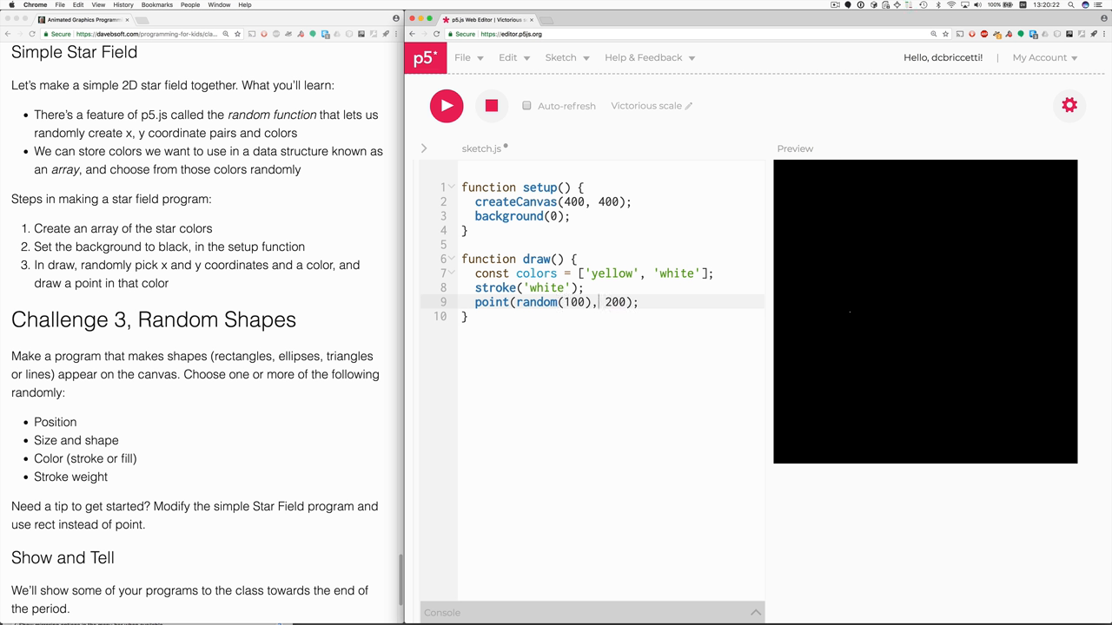
key(Backspace)
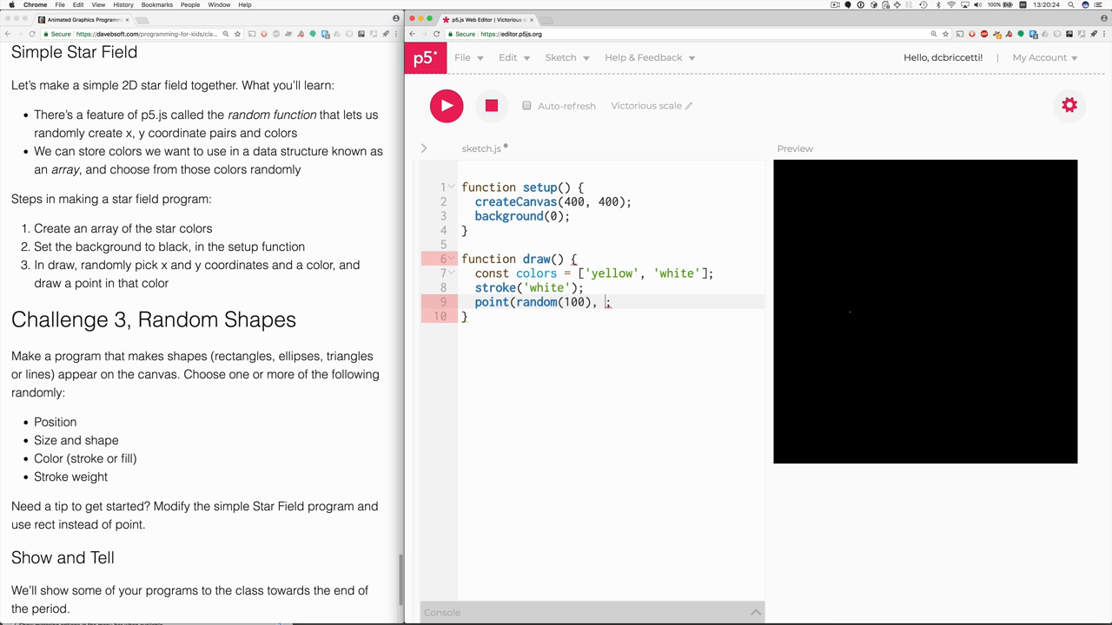
text(random(100))
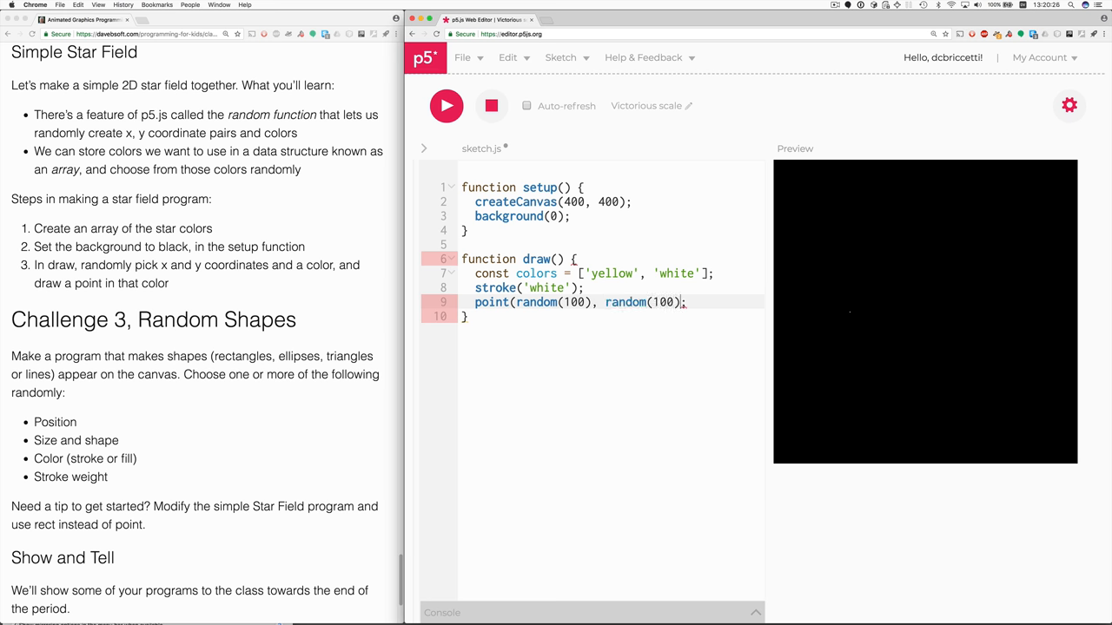
text())
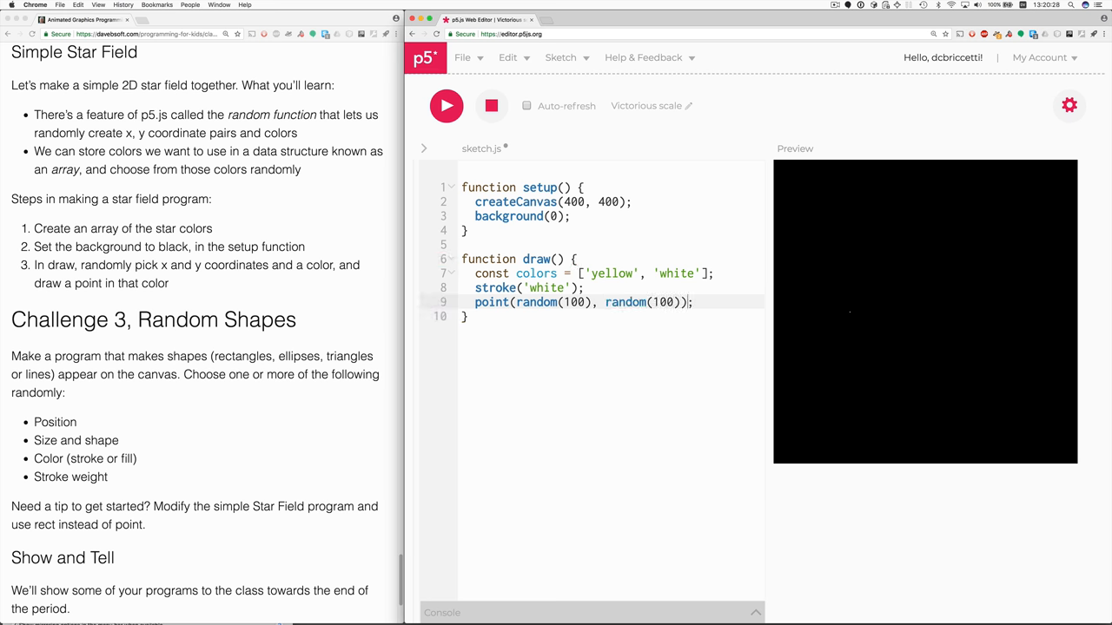
click(447, 105)
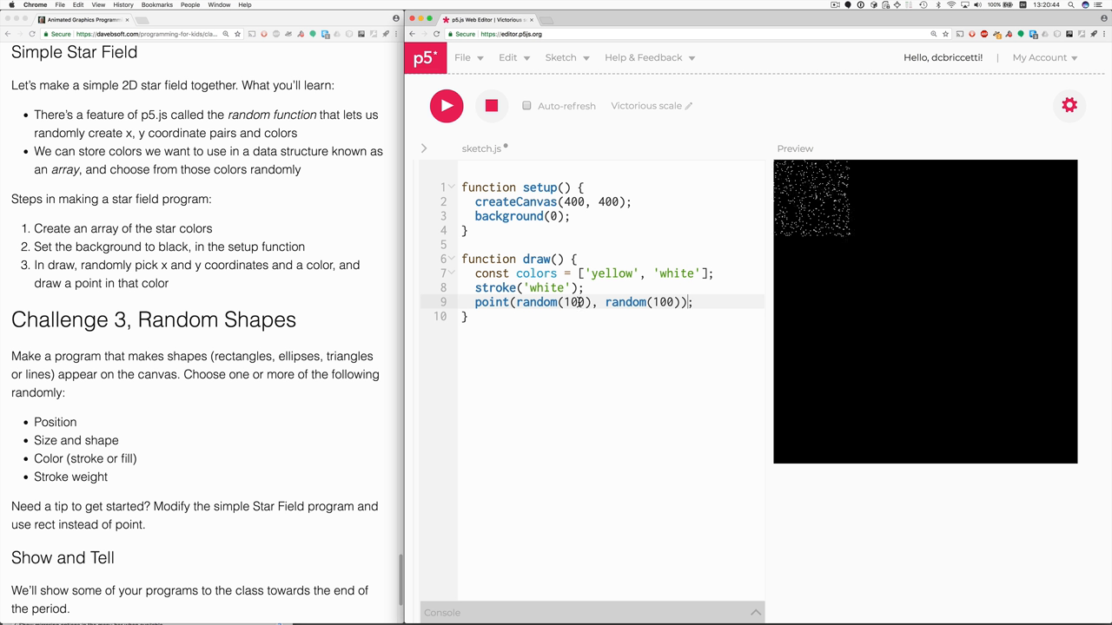
Use random(width), random(height) positions, stroke(random(colors)), and add 'red' to colors.
text(width)
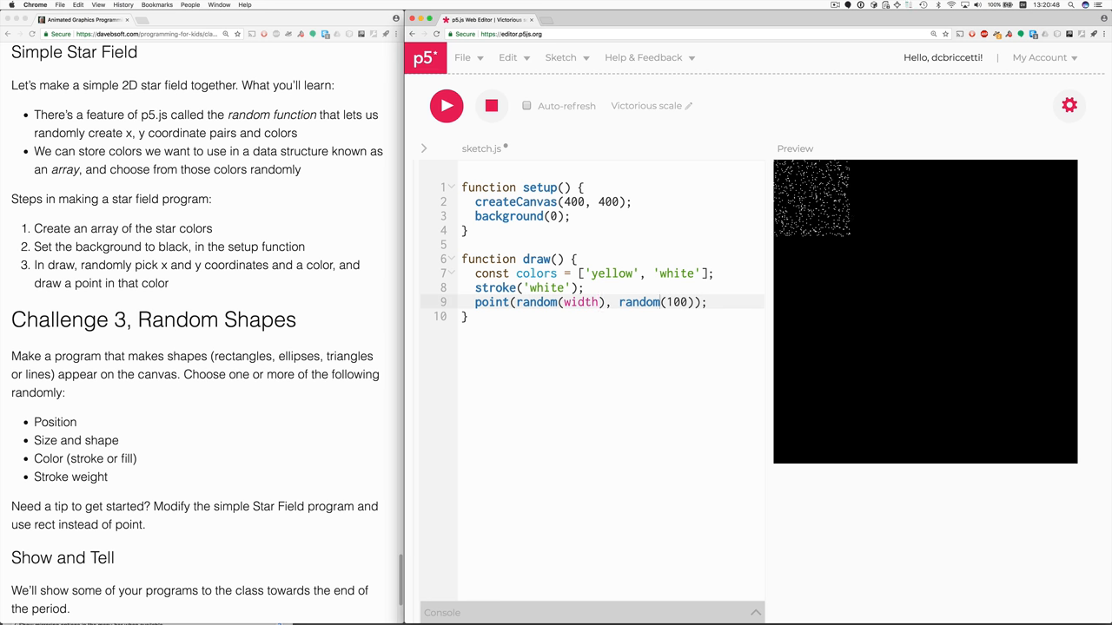
text(height)
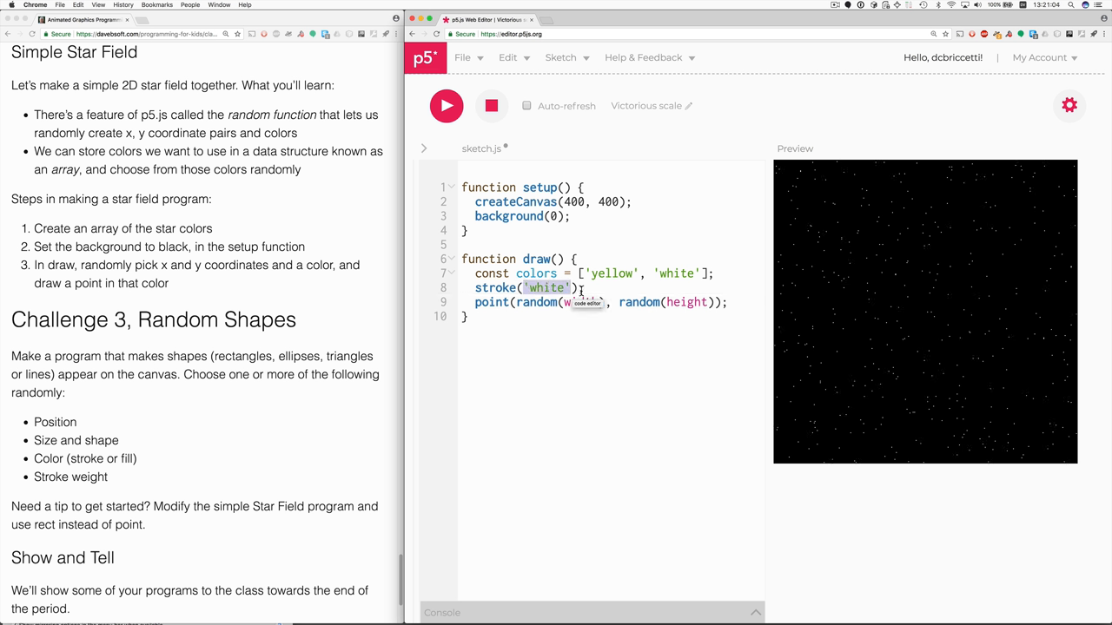
text(random()
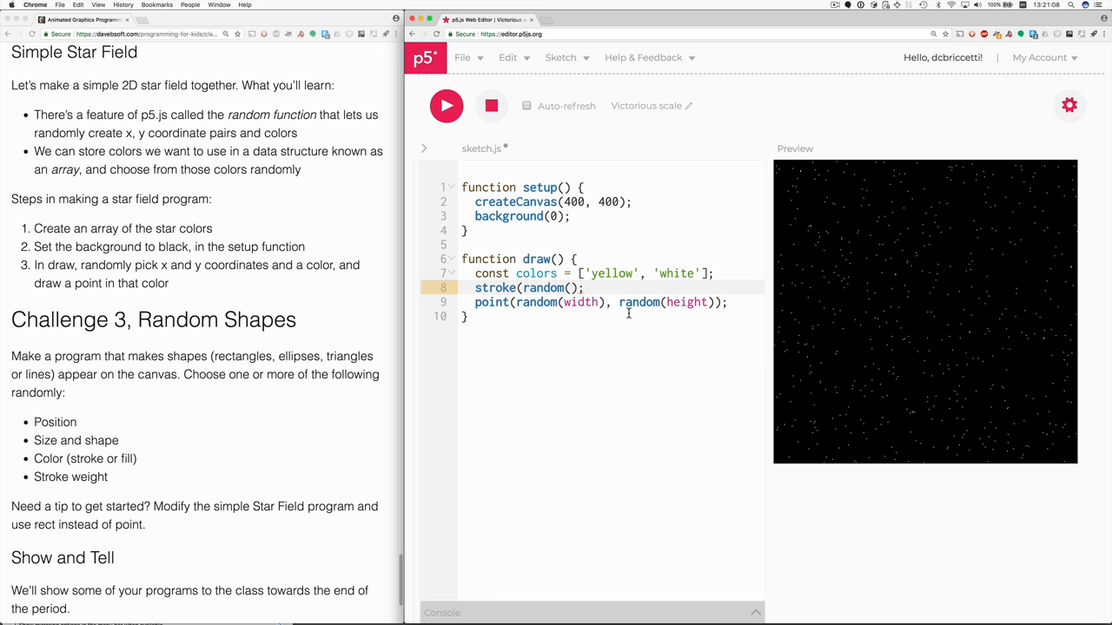
text(colors)
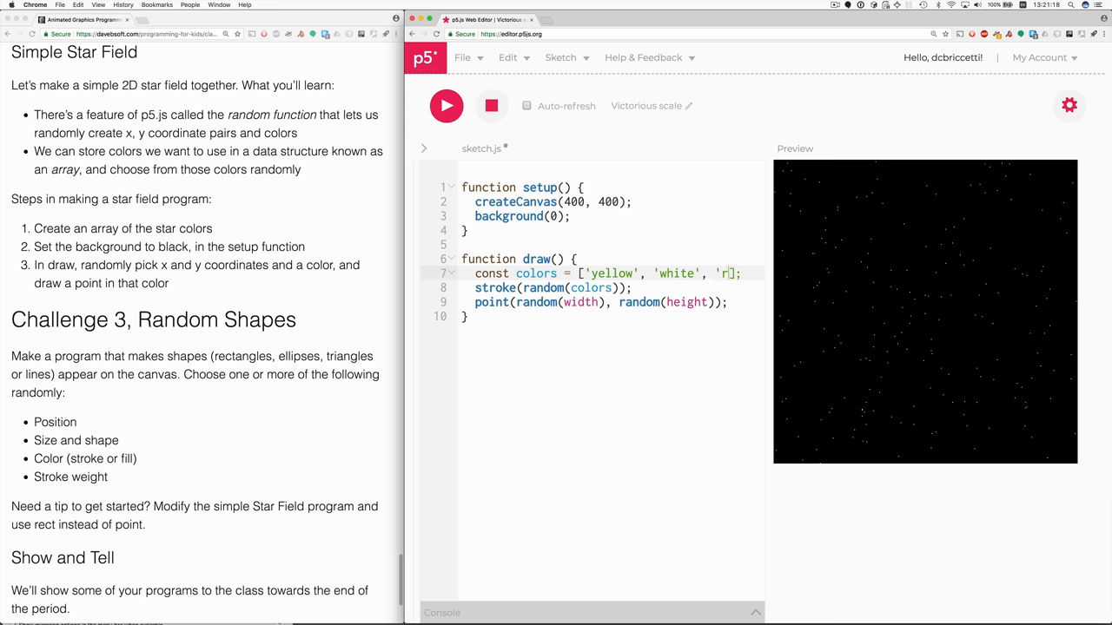
text(ed)
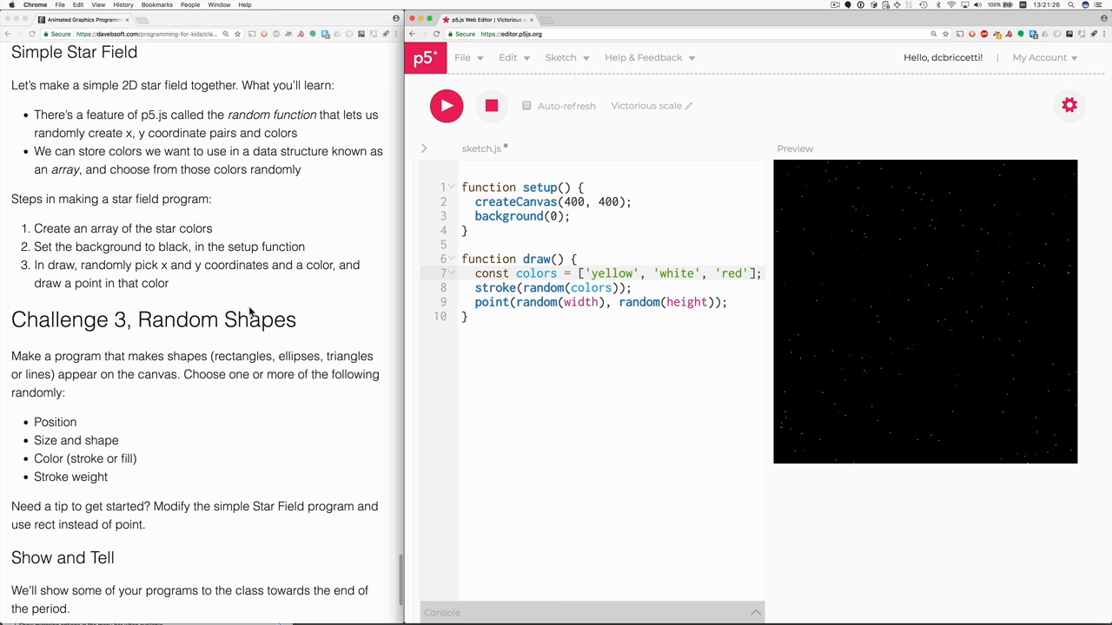
Scroll the course page to bring the Resources links back into view.
scroll(down, 3)
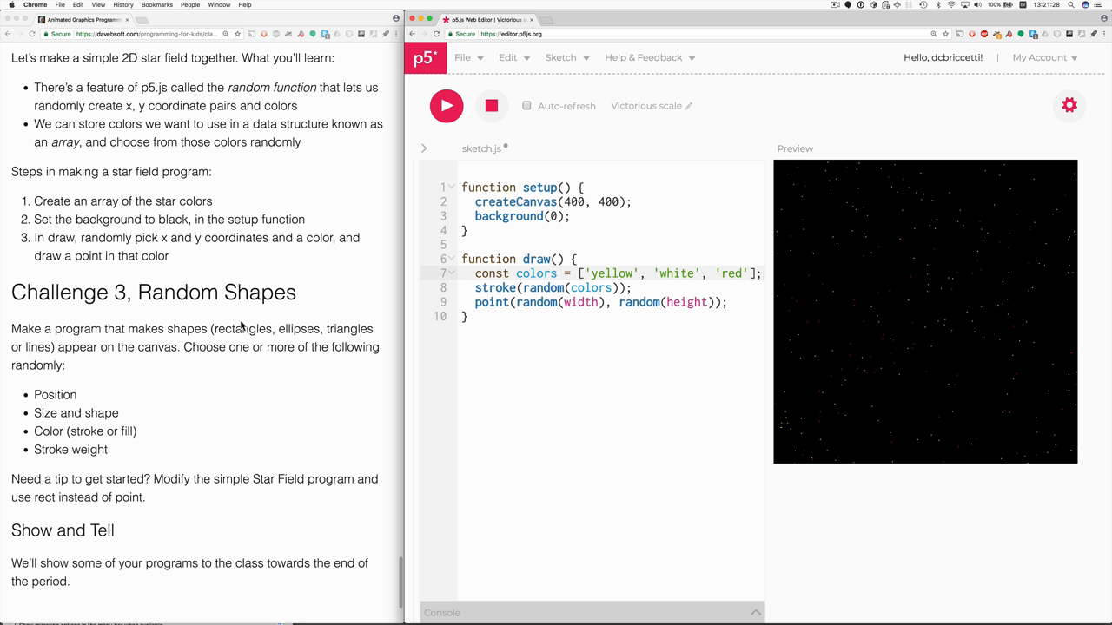
mouse_move(128, 349)
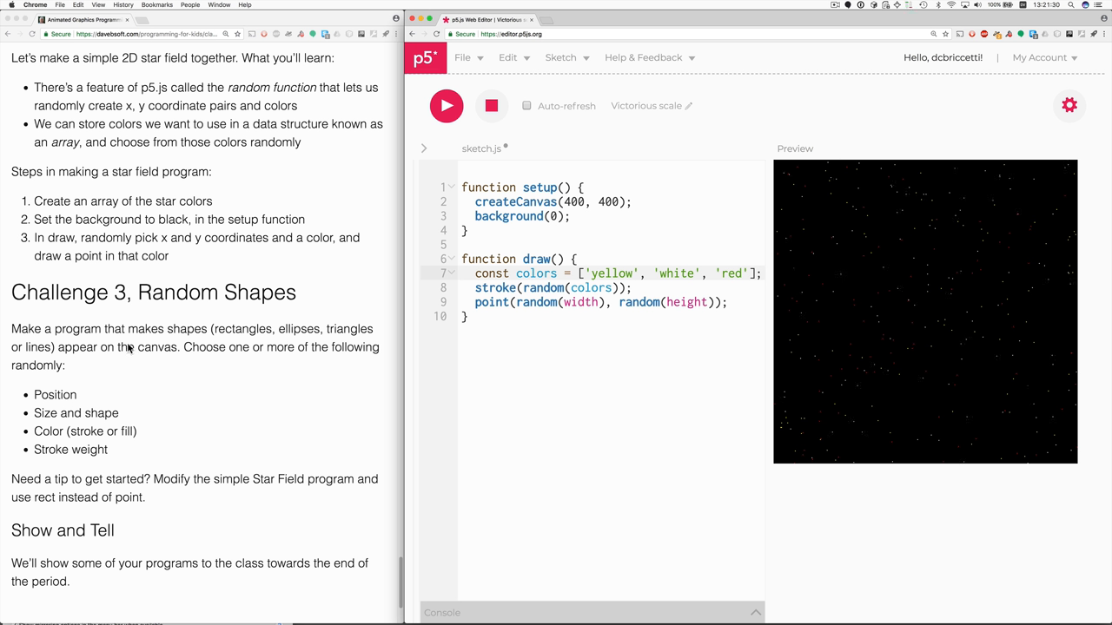
mouse_move(71, 483)
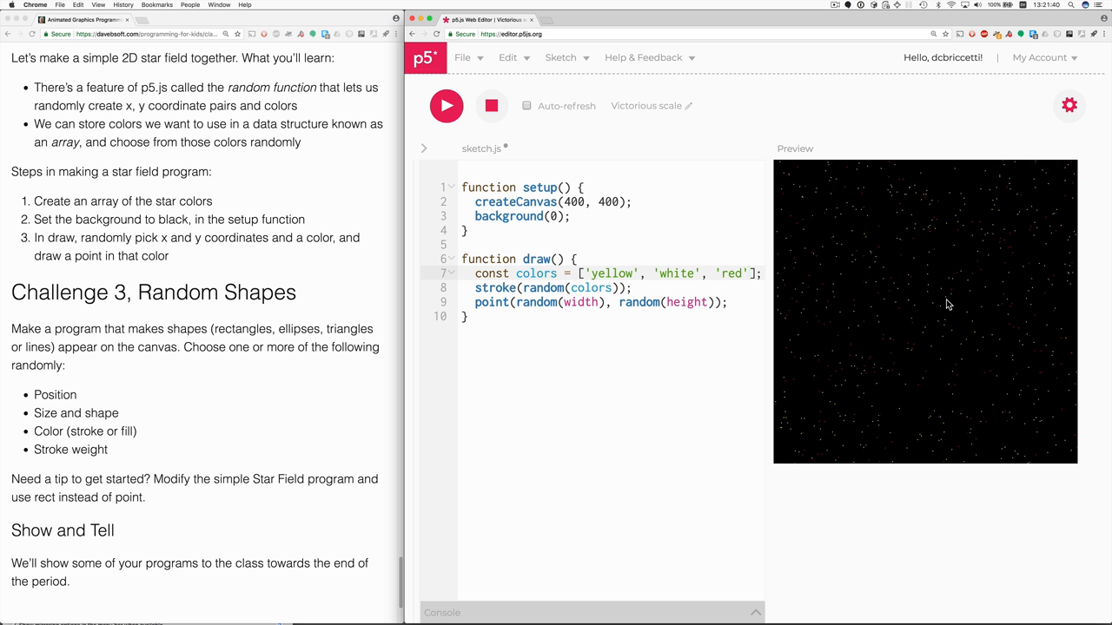
mouse_move(774, 348)
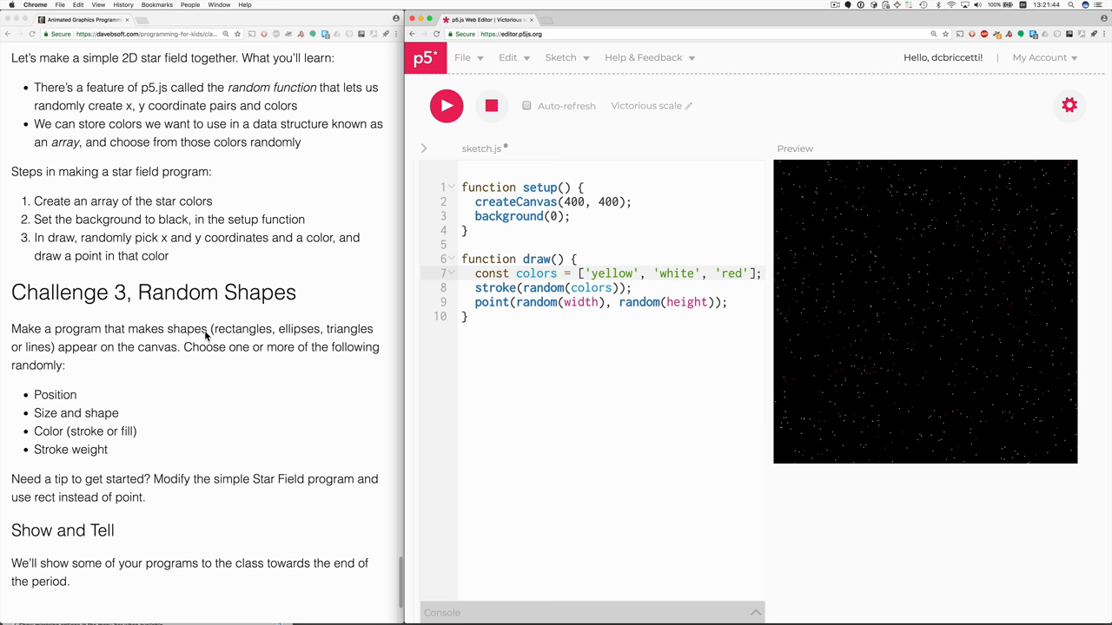
mouse_move(320, 336)
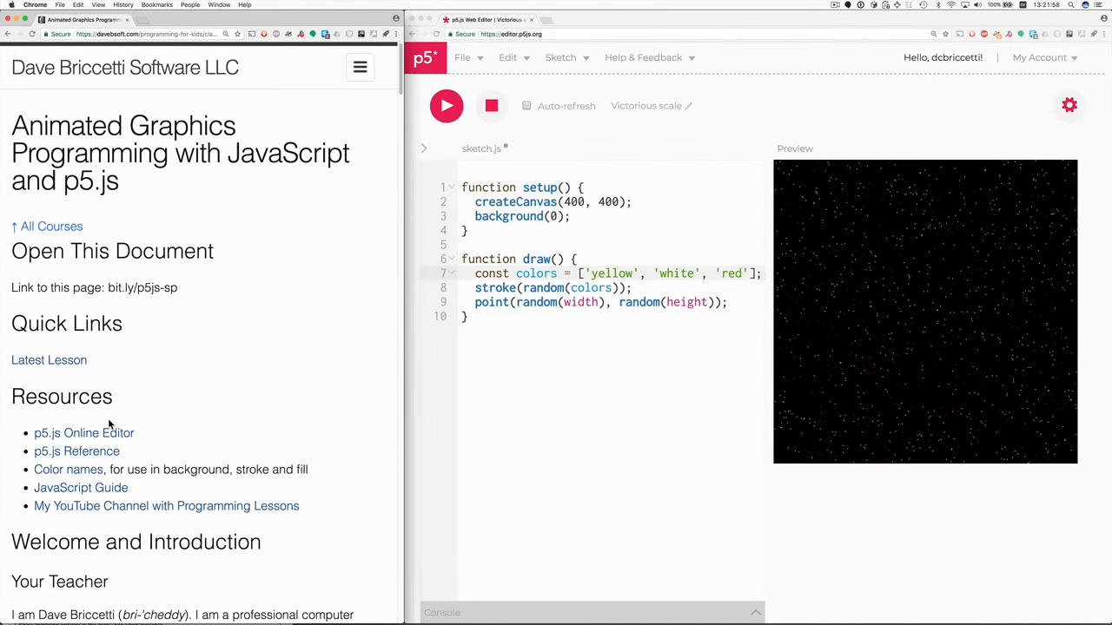
Open the p5.js Reference and look up the triangle() entry in the Shape section.
click(76, 450)
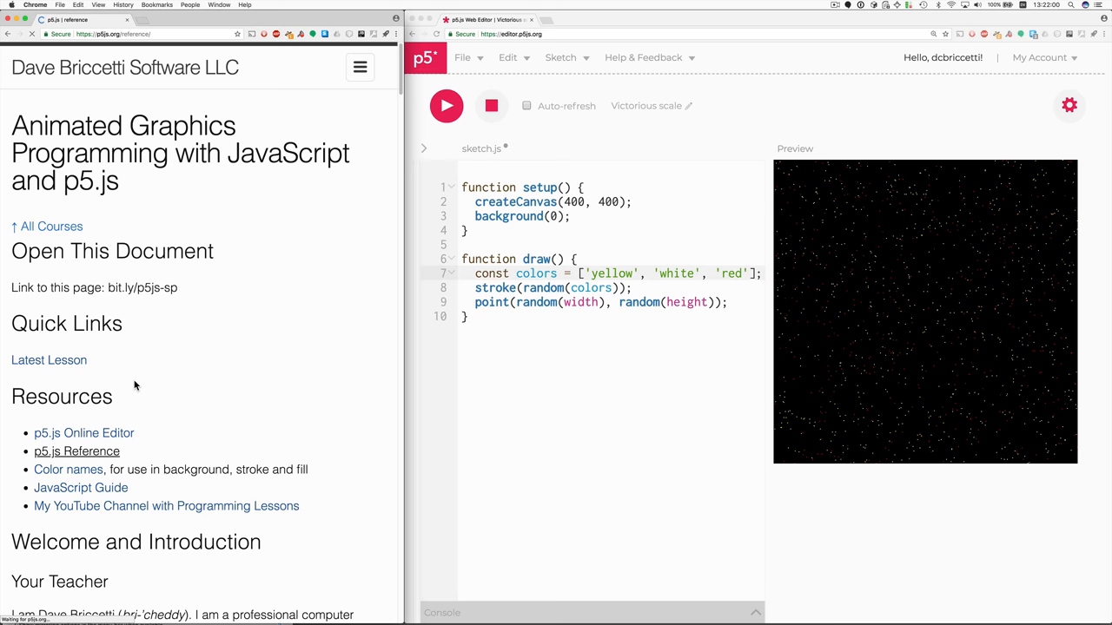
click(76, 451)
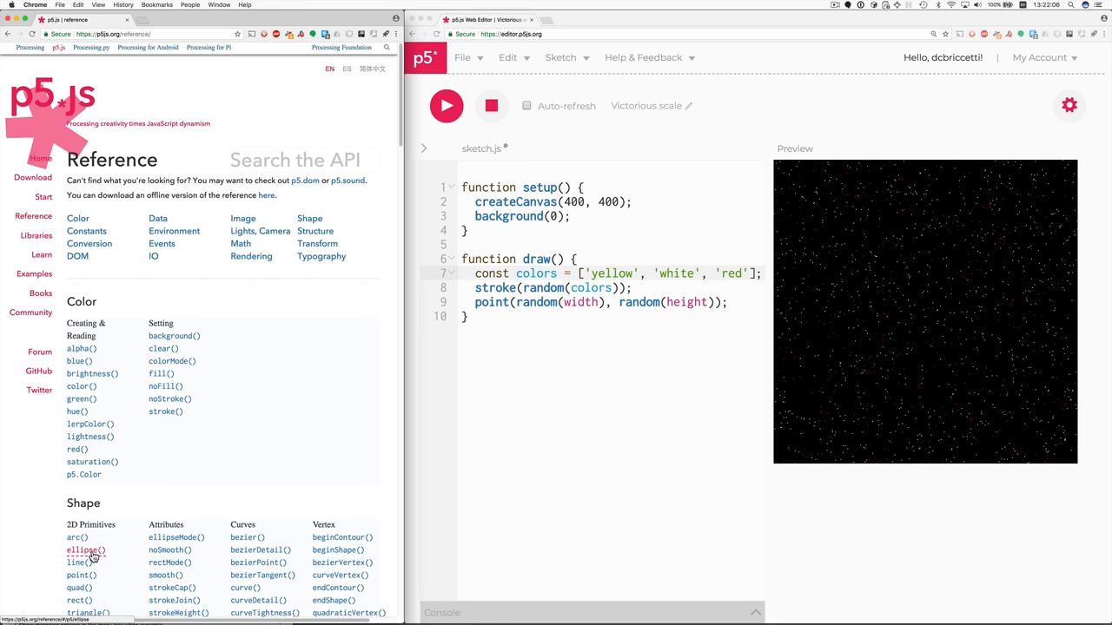
scroll(down, 3)
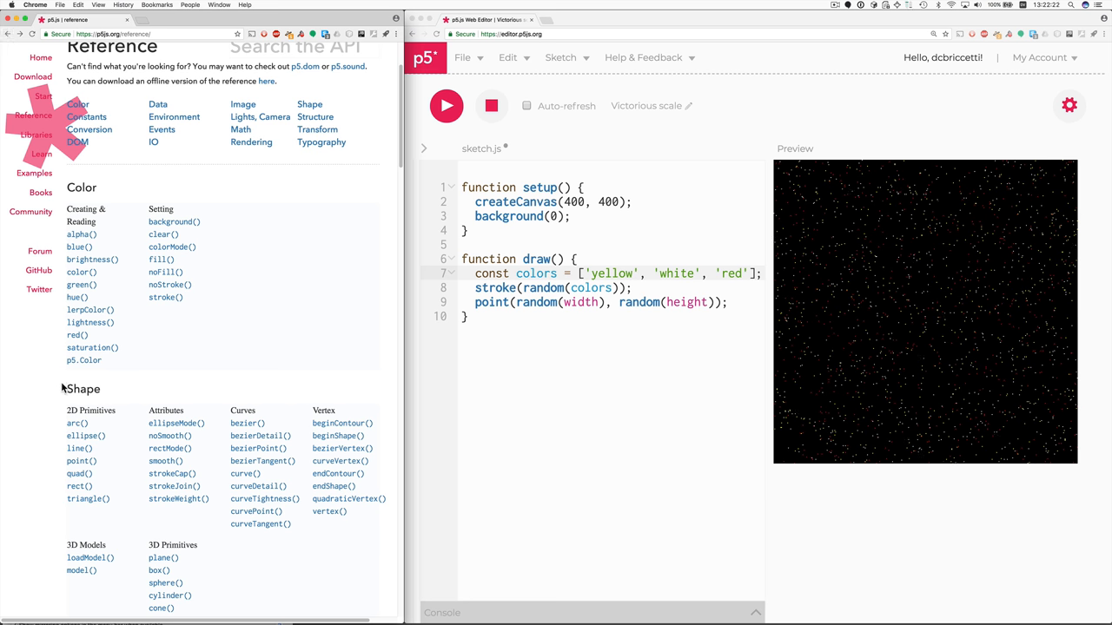
mouse_move(88, 498)
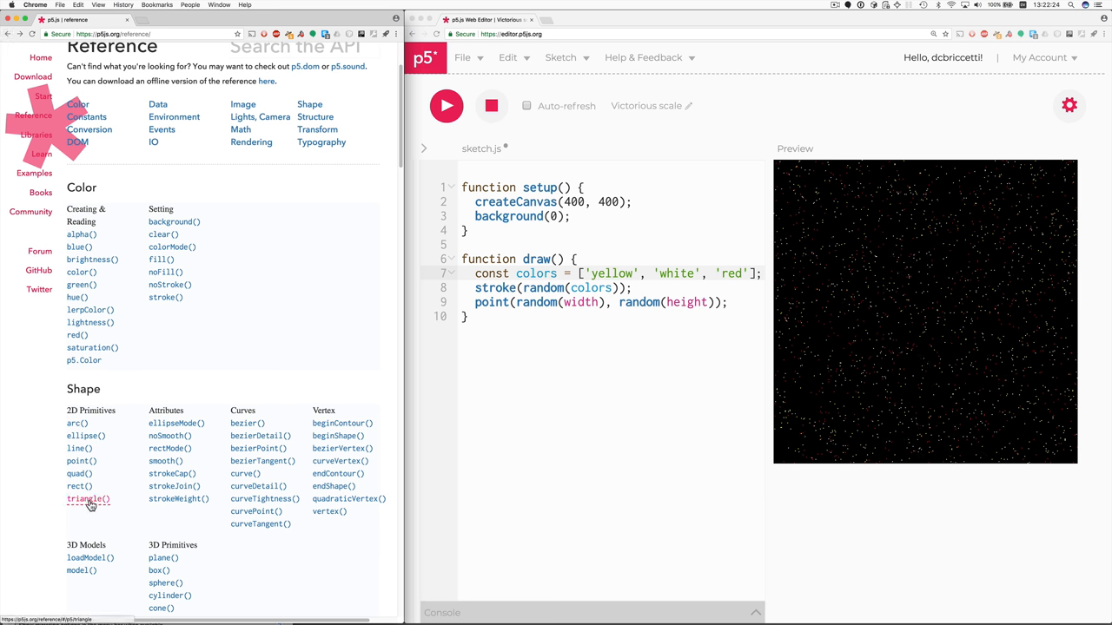
click(87, 500)
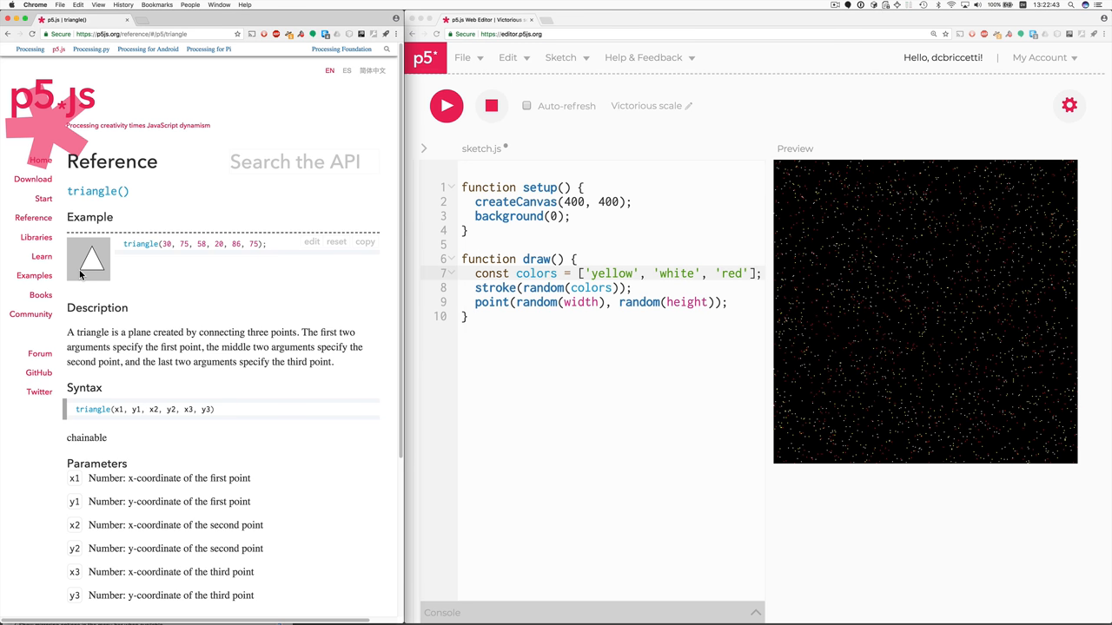
mouse_move(178, 244)
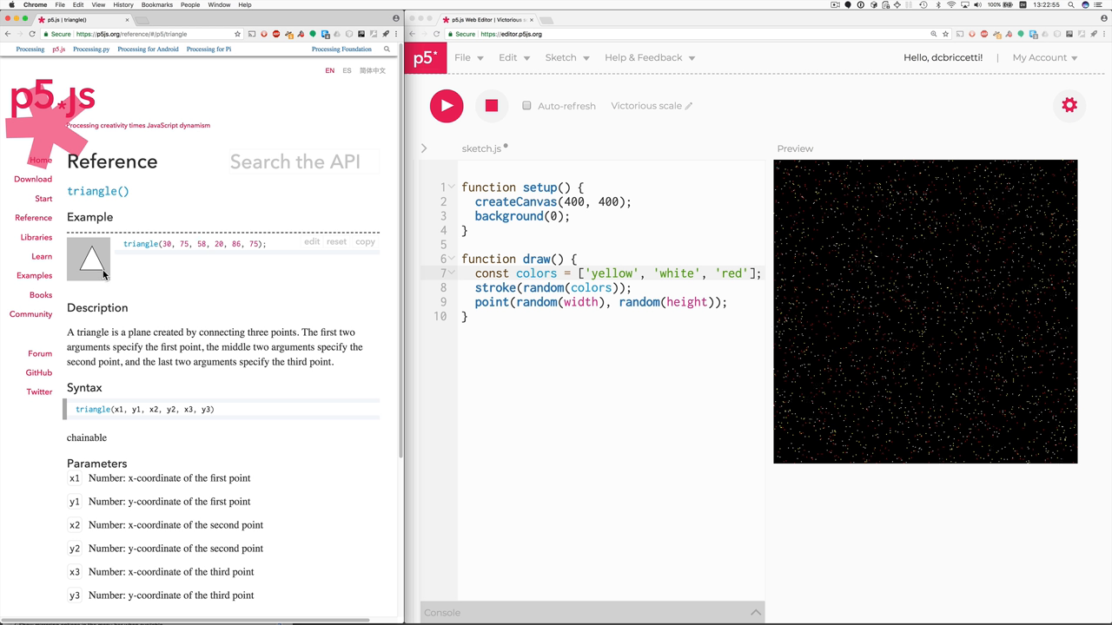
click(34, 218)
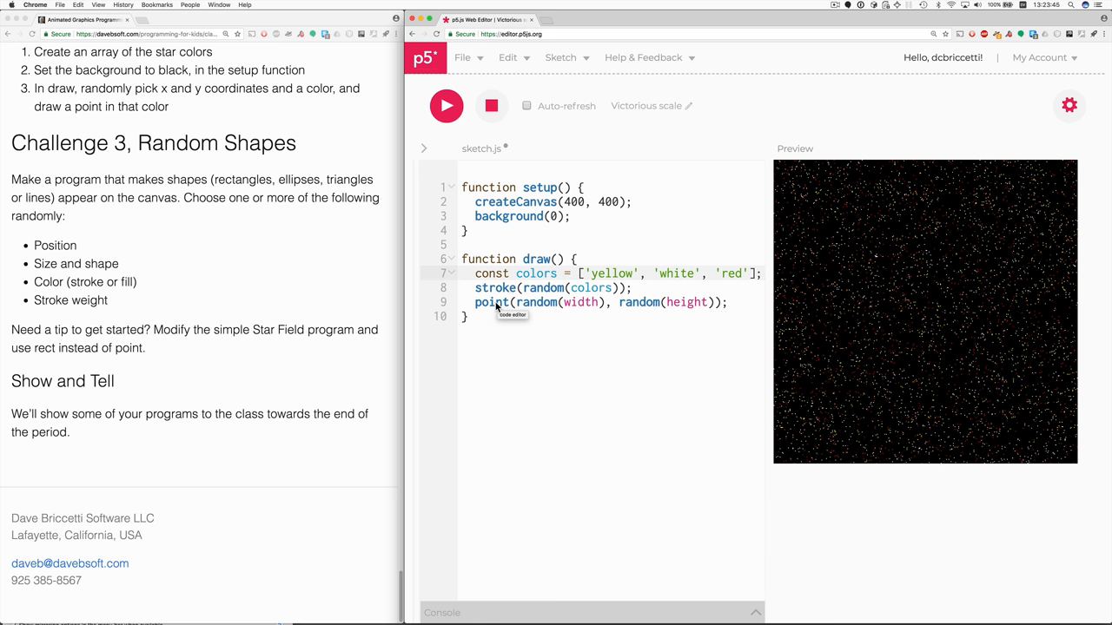
Change point to a 30-by-20 ellipse and turn the duplicated stroke line into fill.
double_click(492, 302)
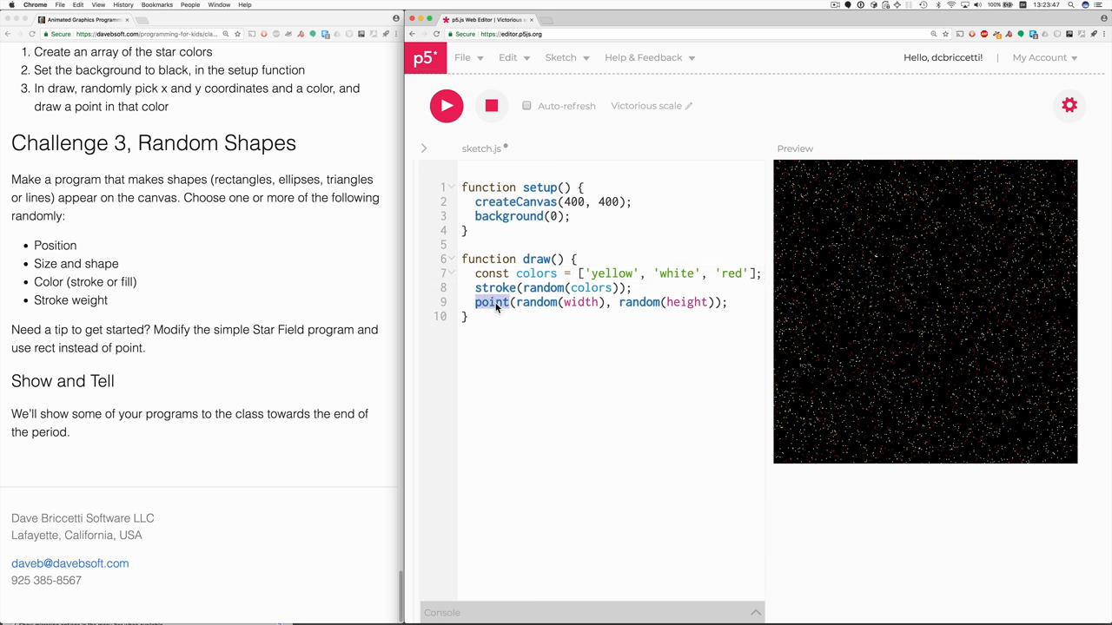
text(ellipse)
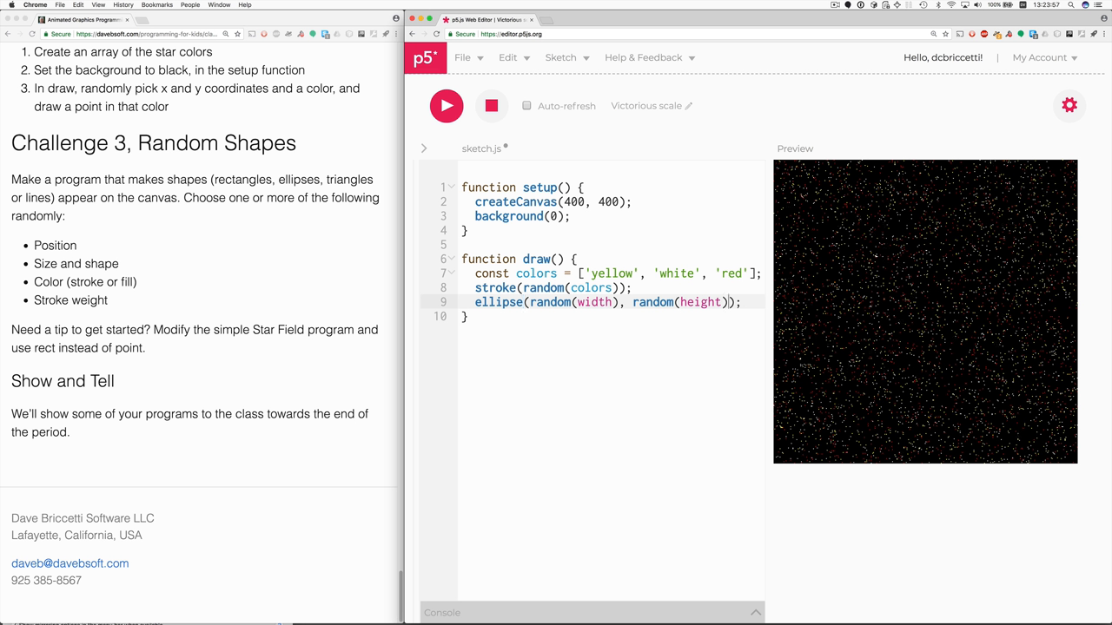
text(,)
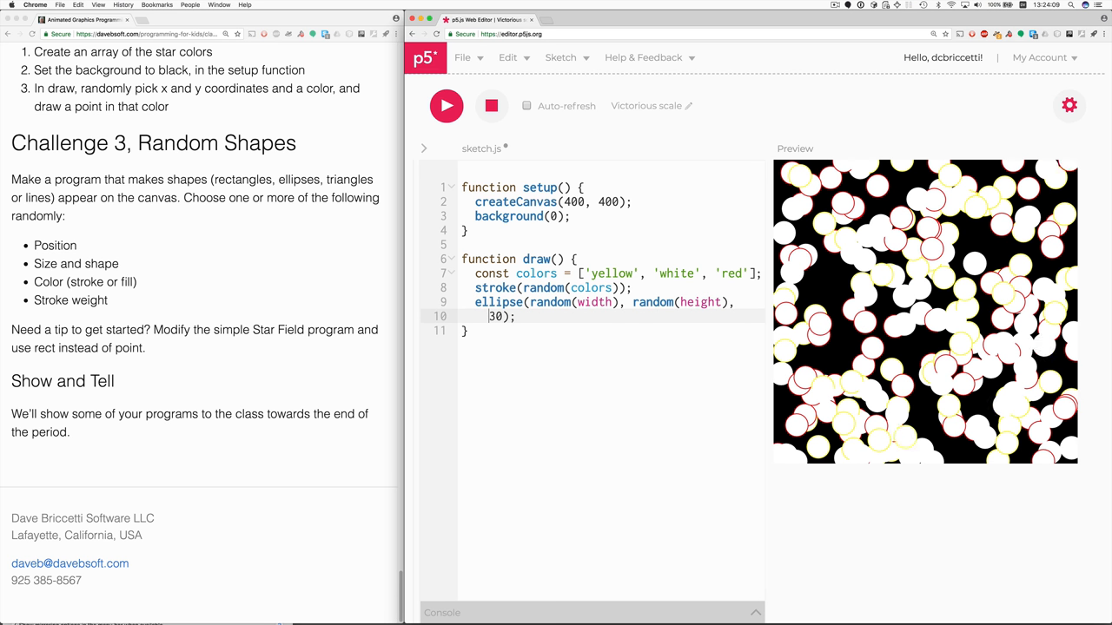
text(,)
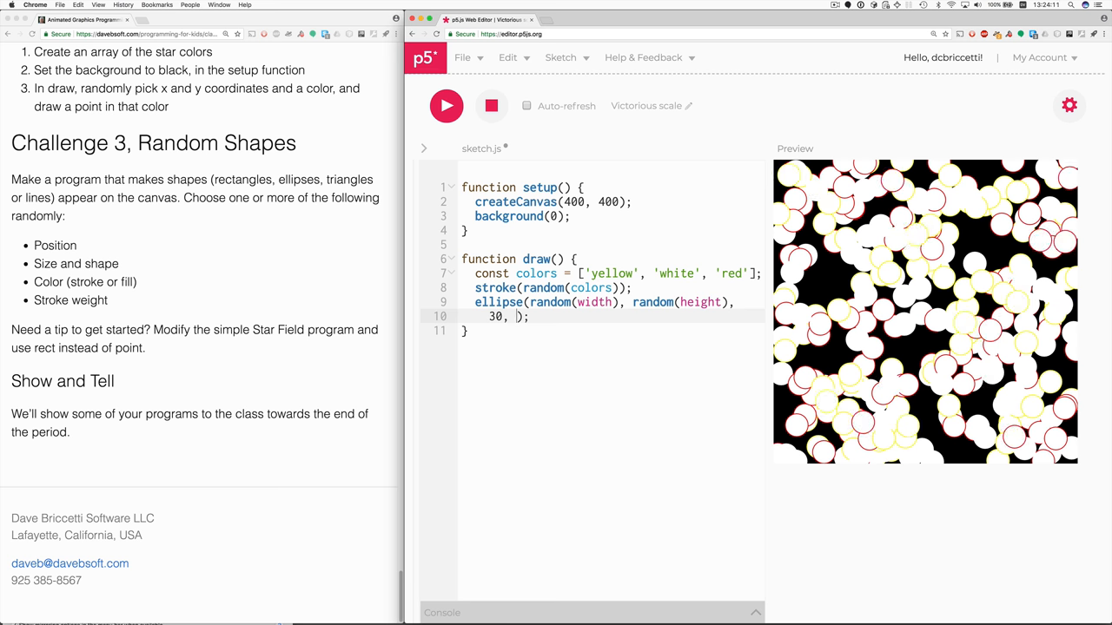
text(20)
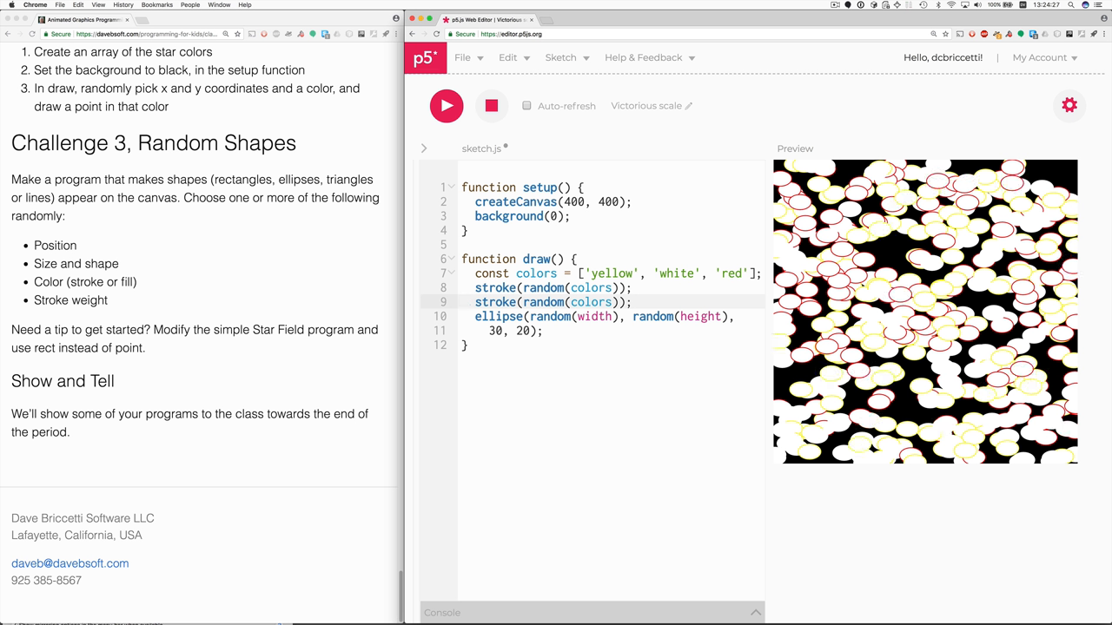
double_click(494, 301)
text(fill)
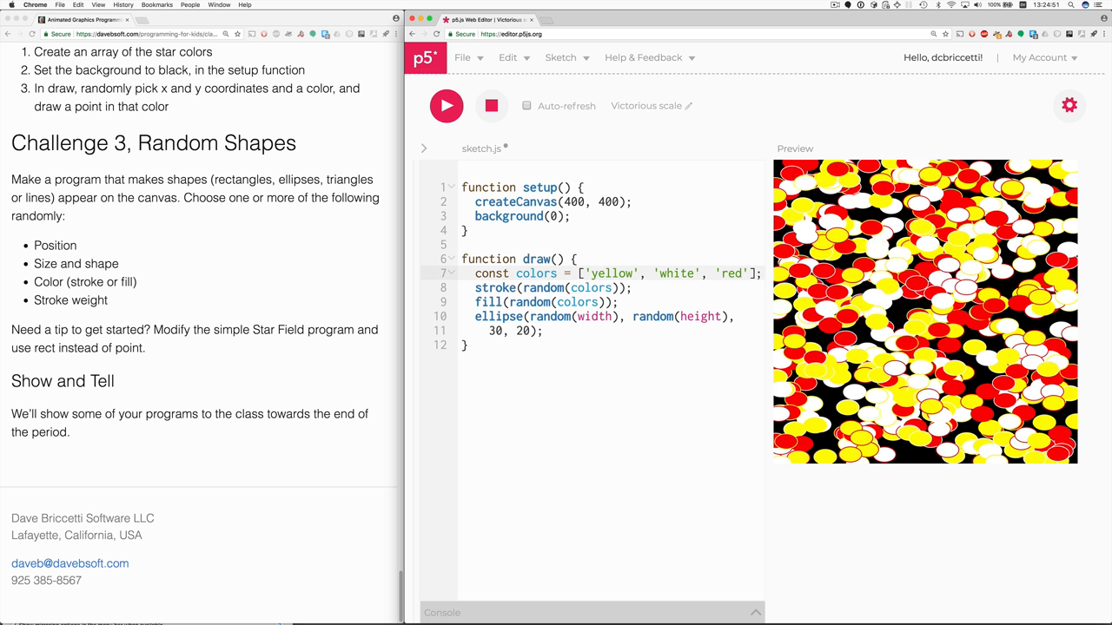
Store const color = random(colors), pass color to stroke() and fill(), and rerun.
double_click(591, 287)
text(const)
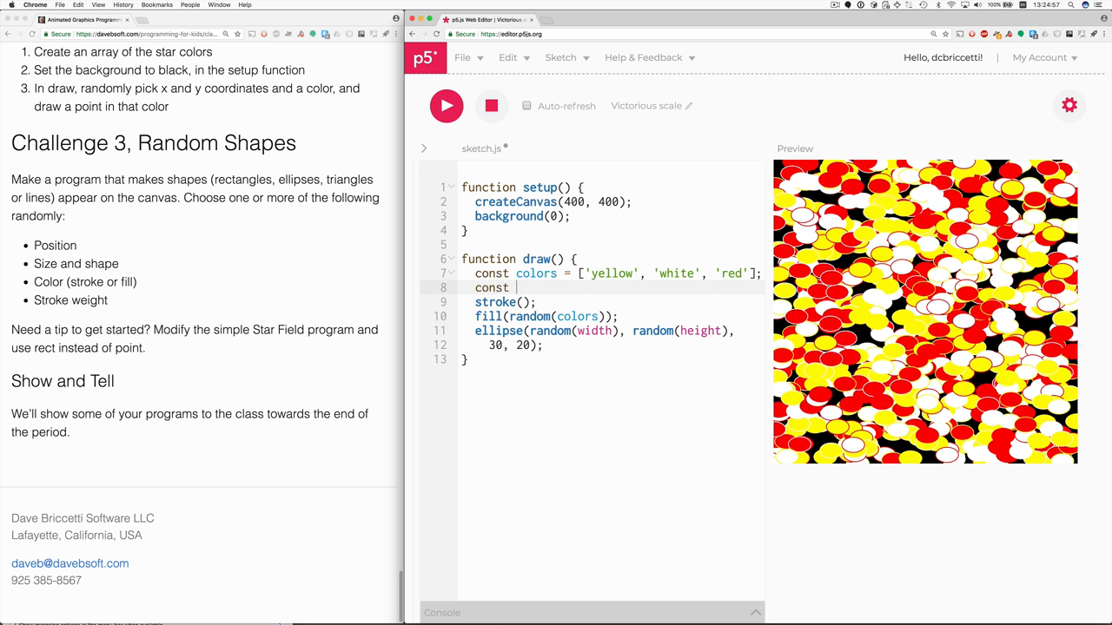
text(color = random(colors);)
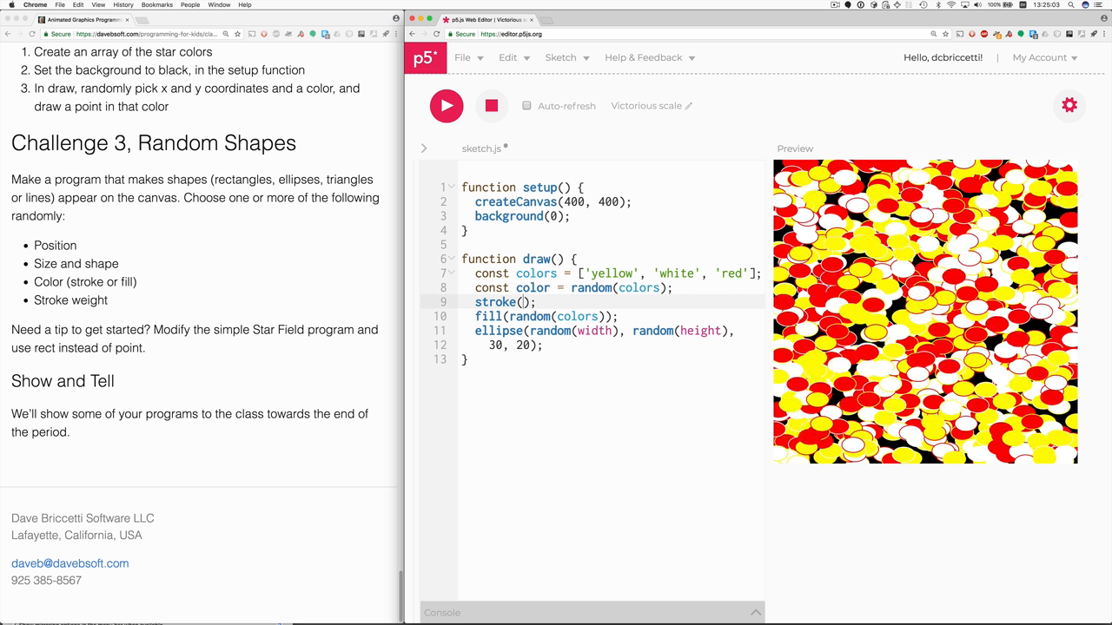
text(color)
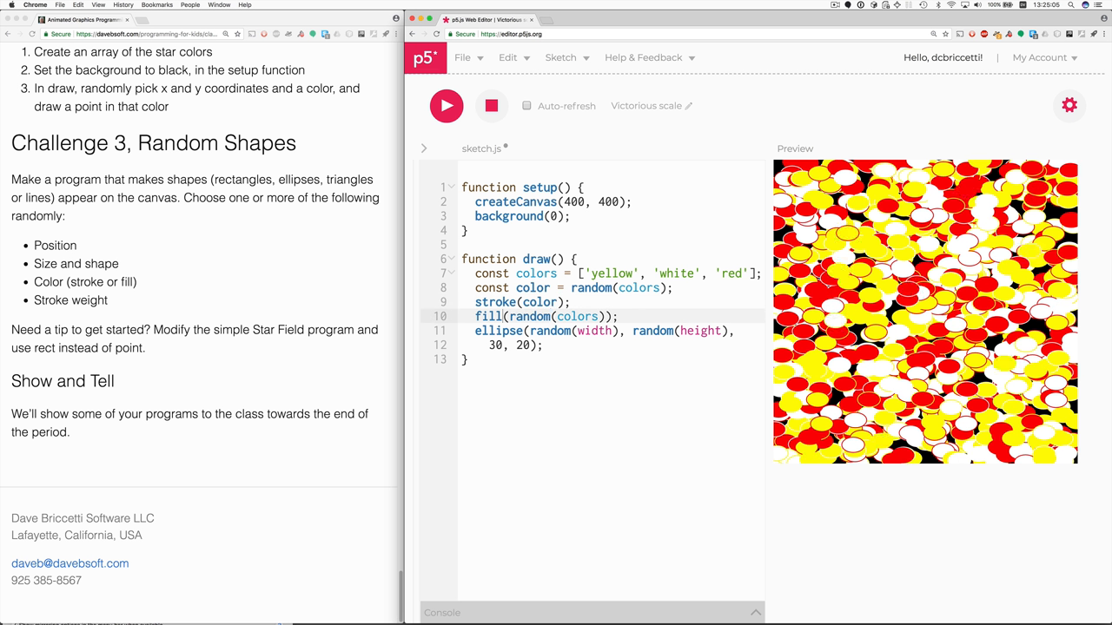
double_click(556, 316)
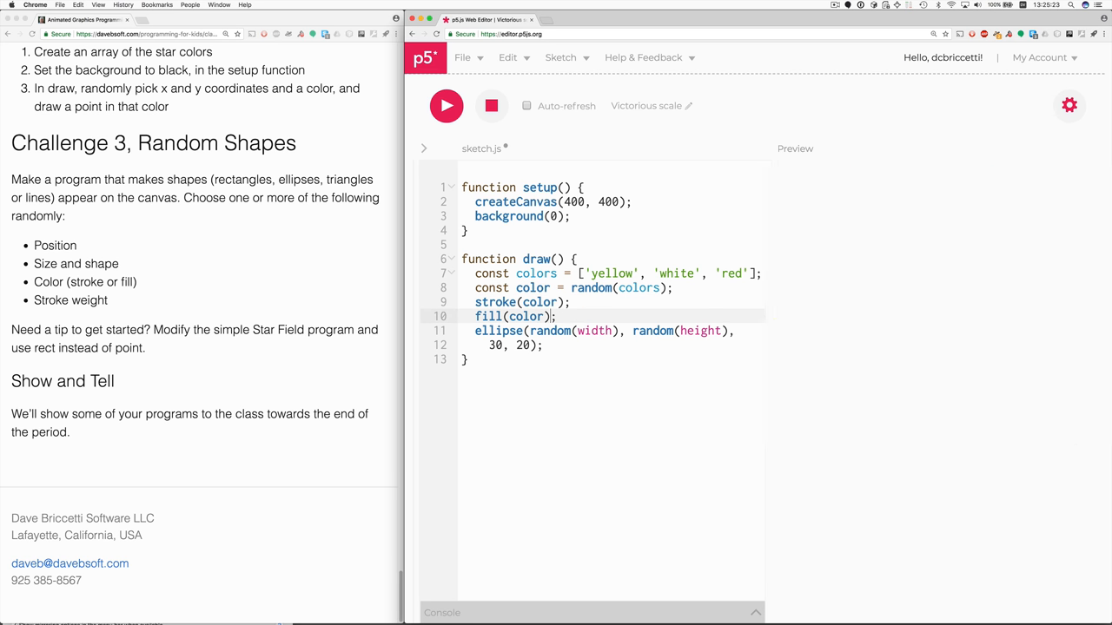
click(446, 105)
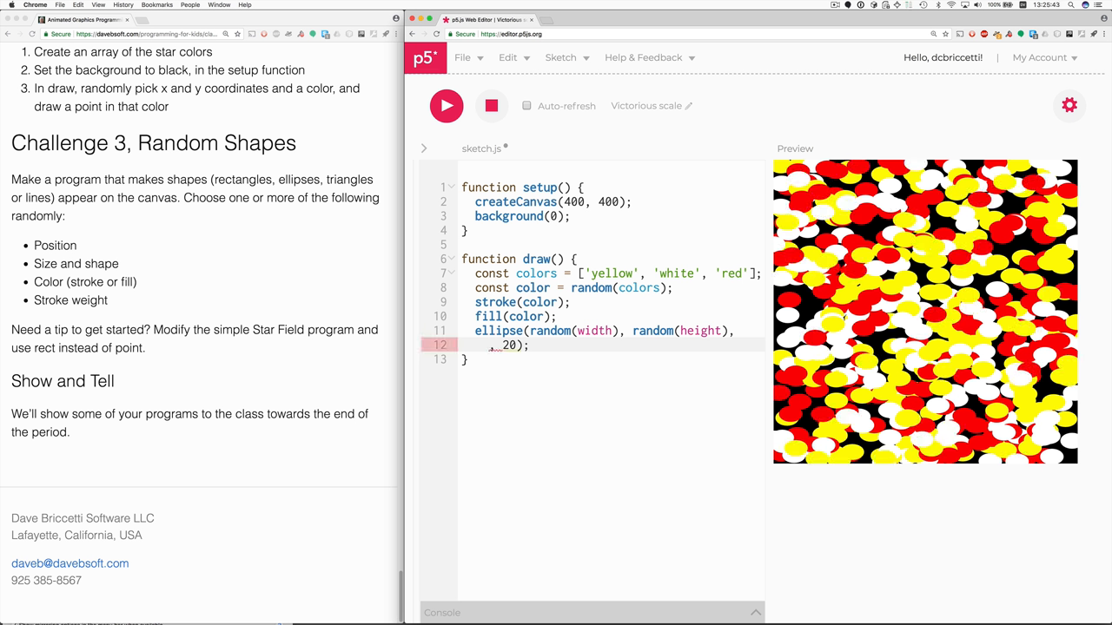
Set the ellipse size arguments to random(100) wide and random(50) tall.
text(random()
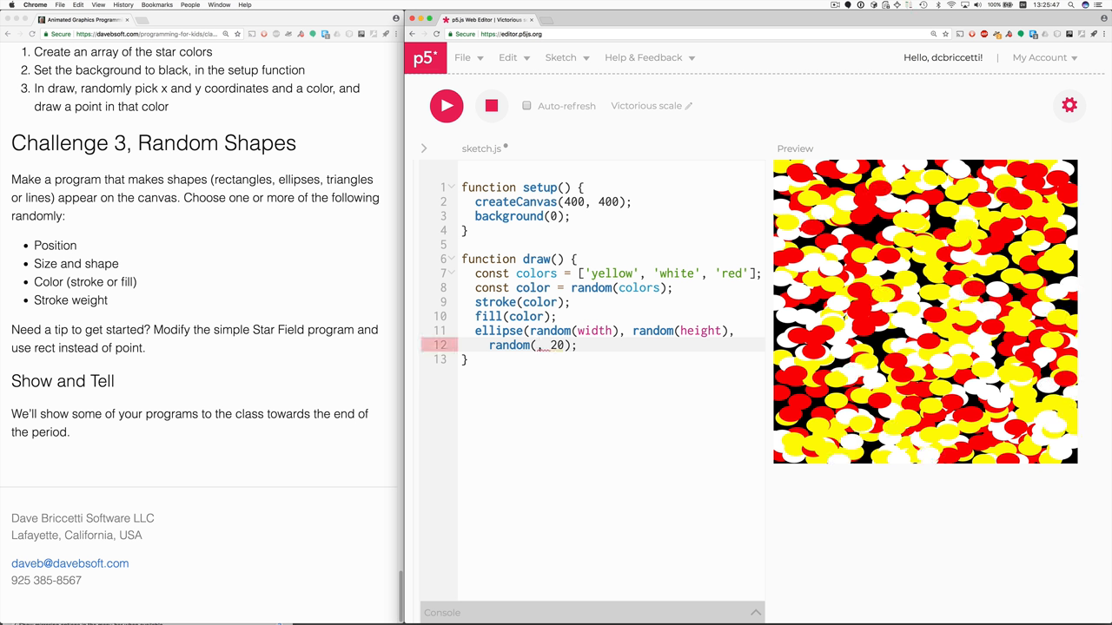
text(100))
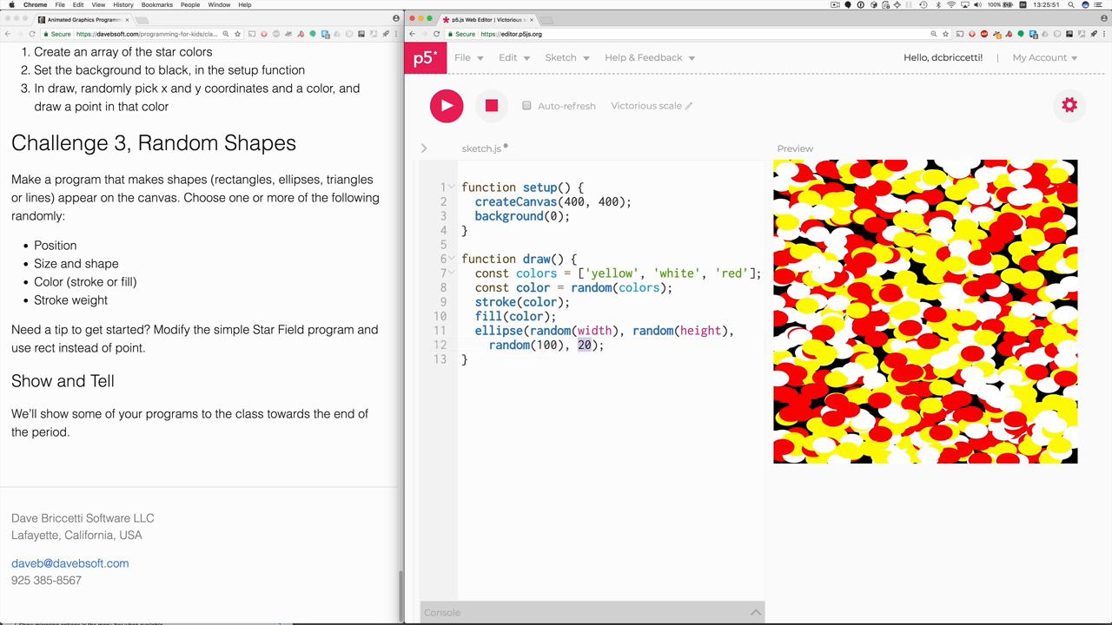
text(random)
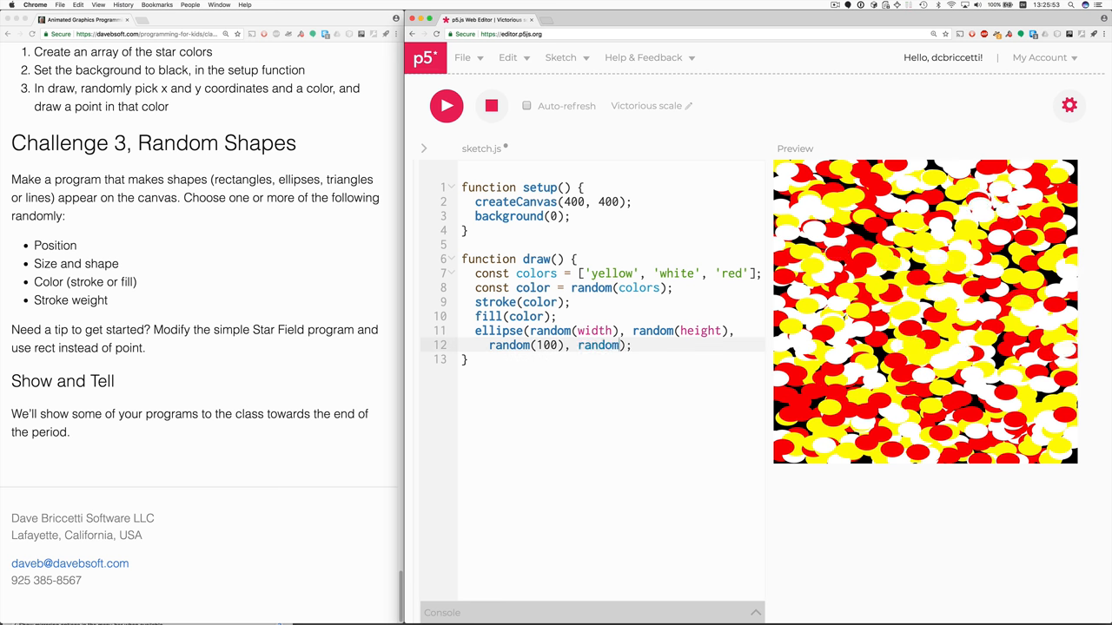
text(50))
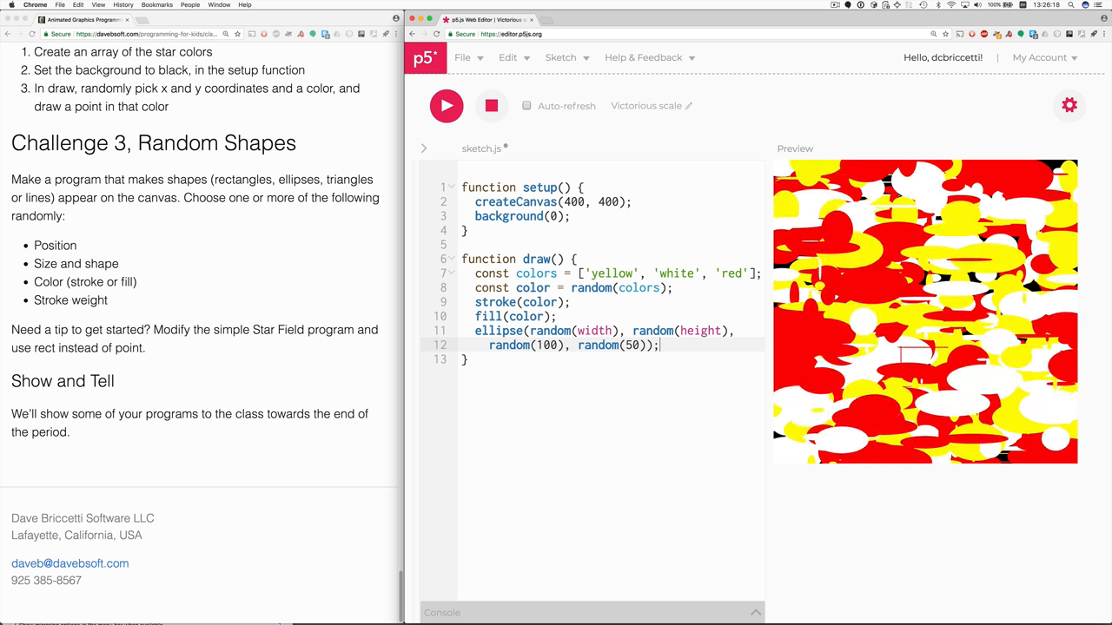
Add strokeWeight(5); and line(0, 0, width - 1, height - 1);, and add 'blue' to colors.
key(enter)
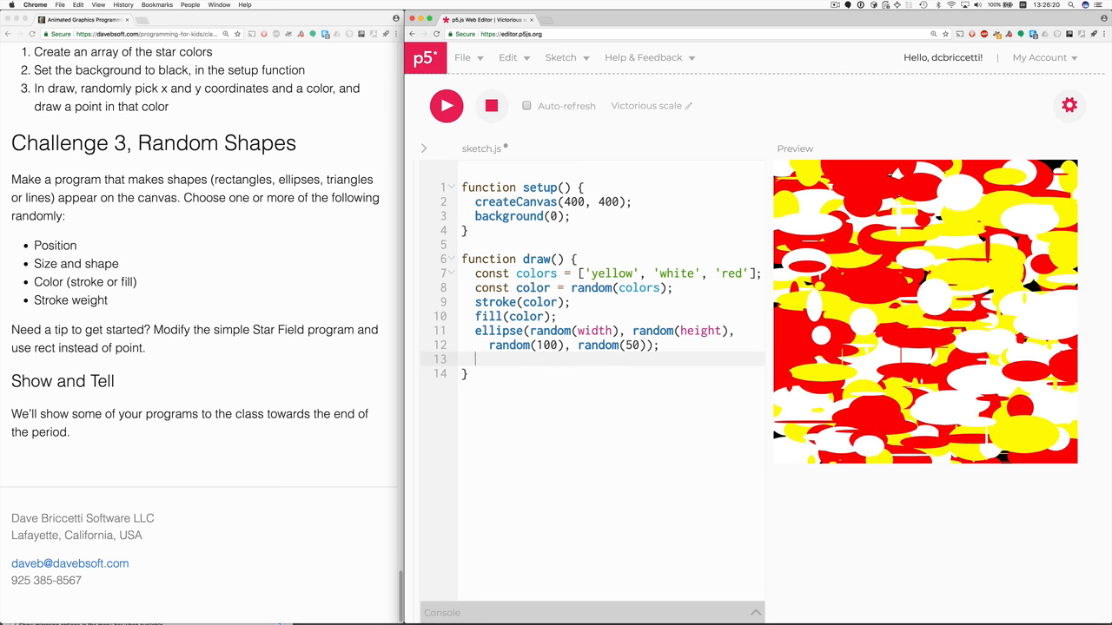
text(strokeWeight)
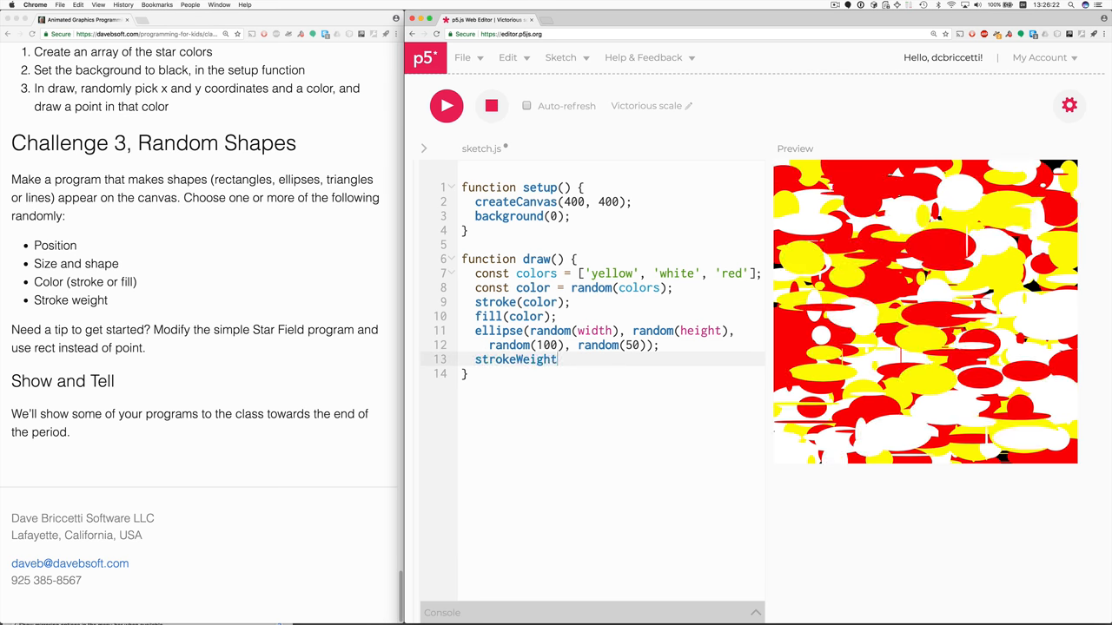
text((5);)
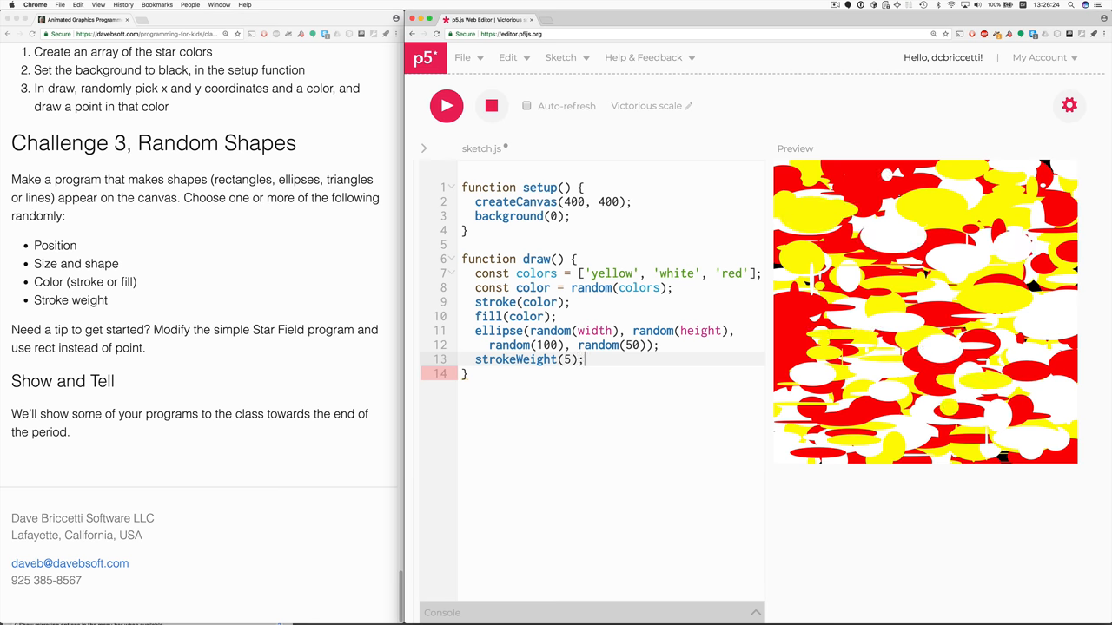
text(line)
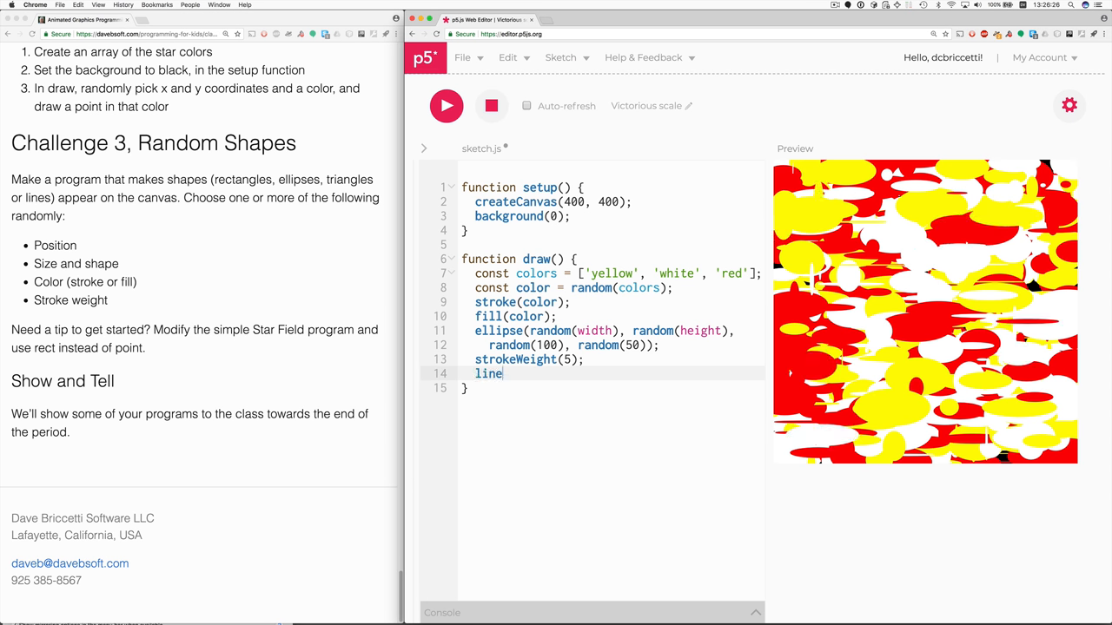
text(())
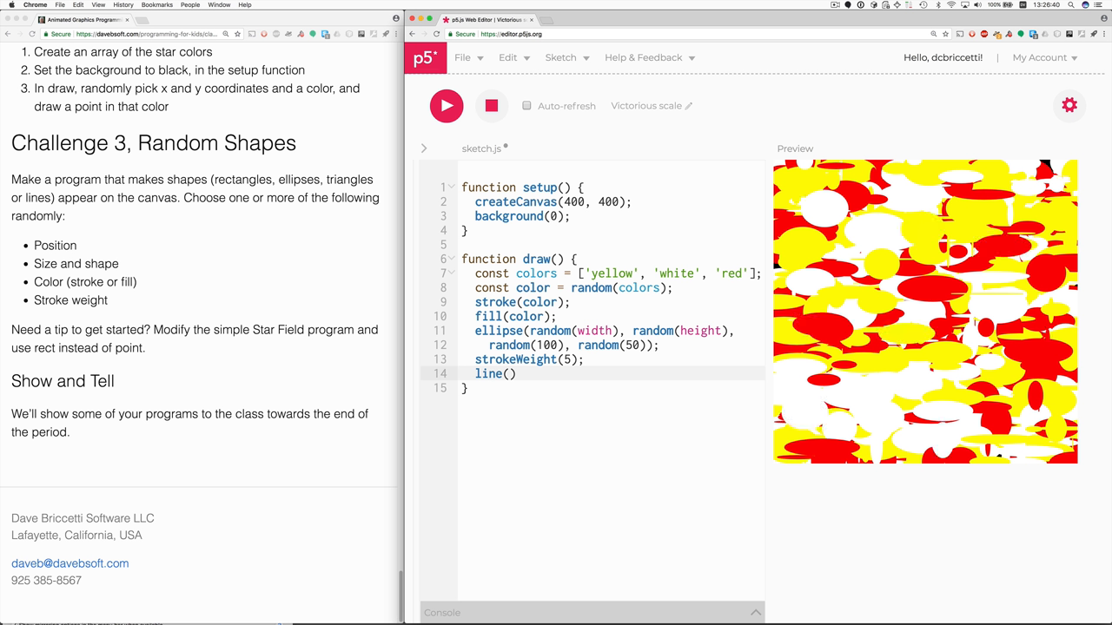
text(0, 0,)
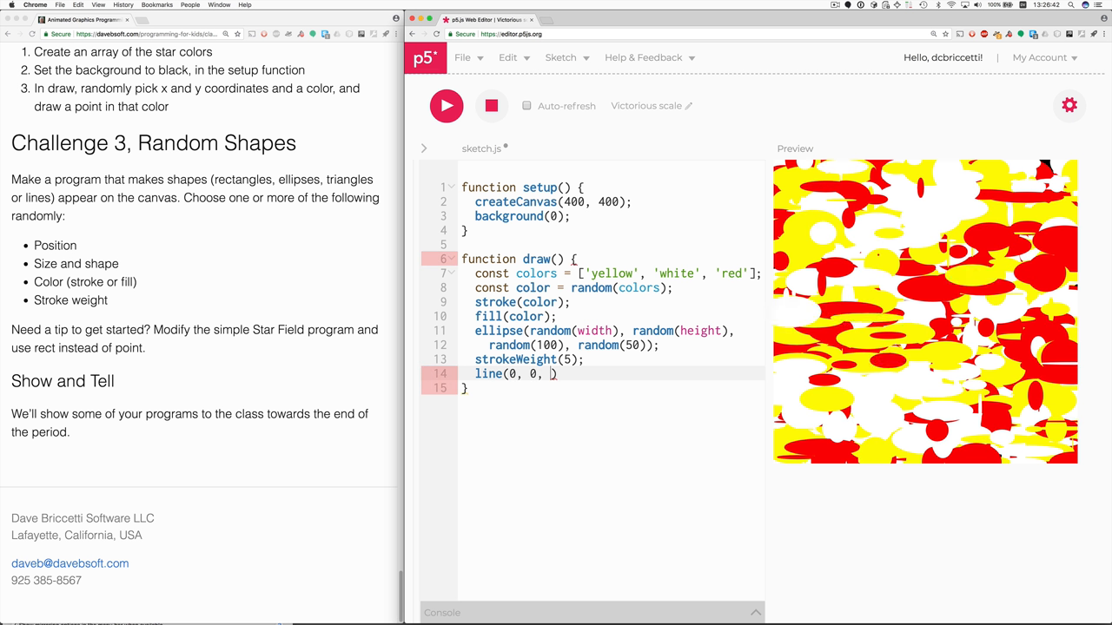
text(width -)
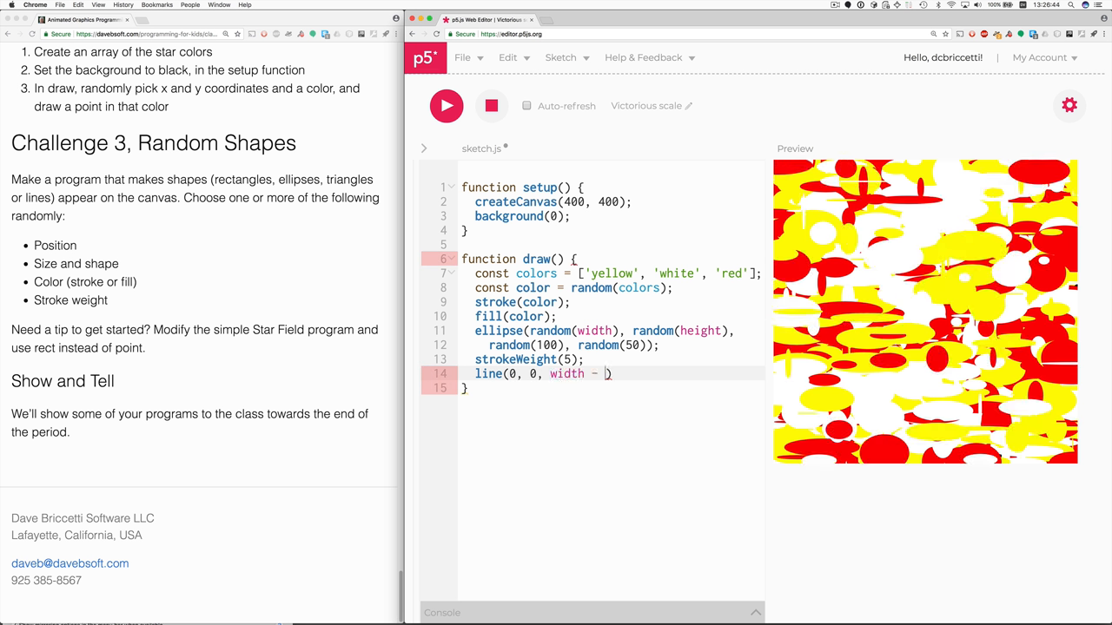
text(1, height - 1)
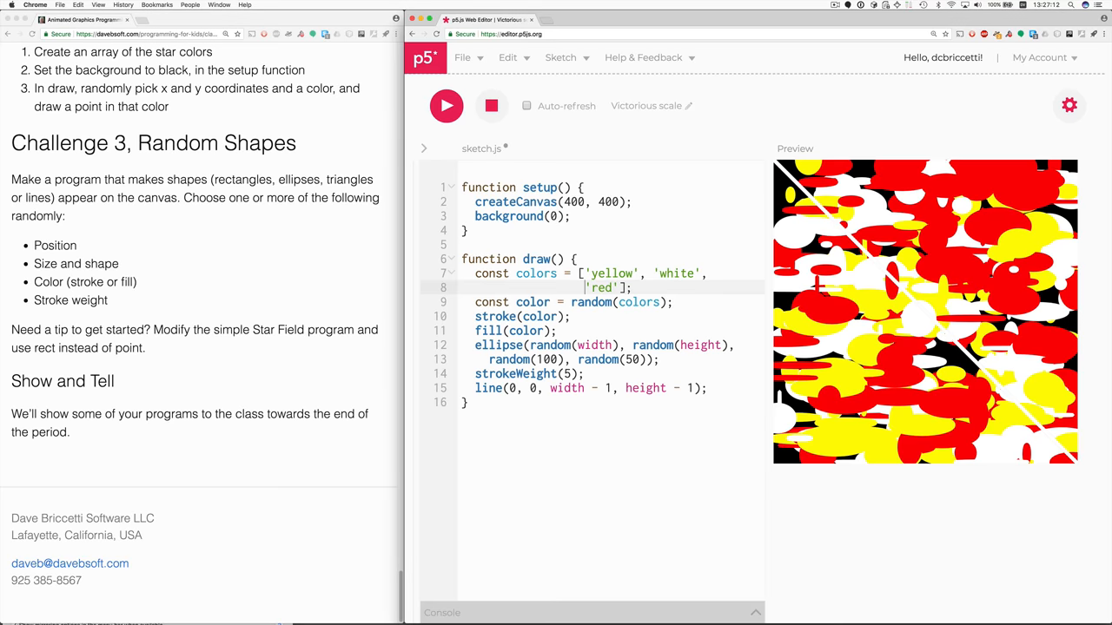
text(,)
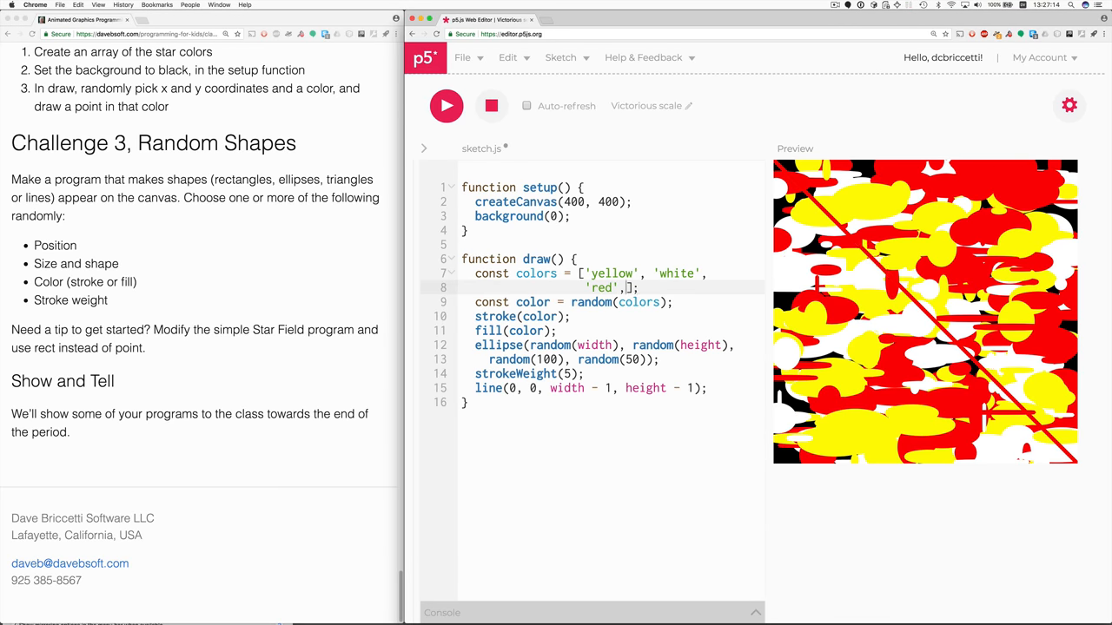
text('blue')
click(612, 373)
text(random()
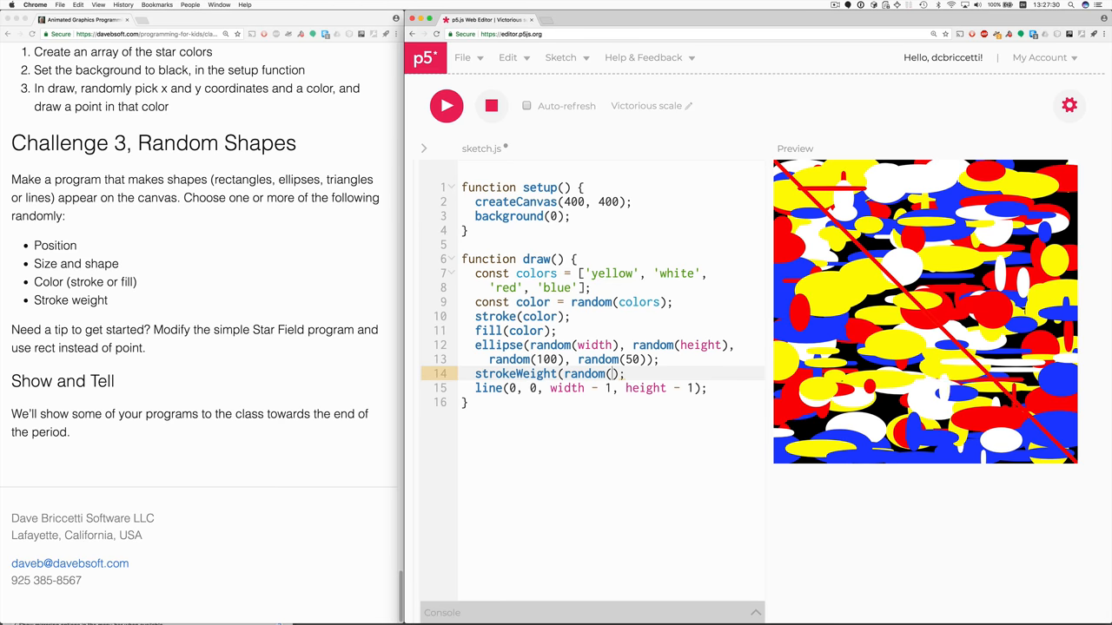
Change strokeWeight(5) to strokeWeight(random(20)) and rerun the sketch.
text(20))
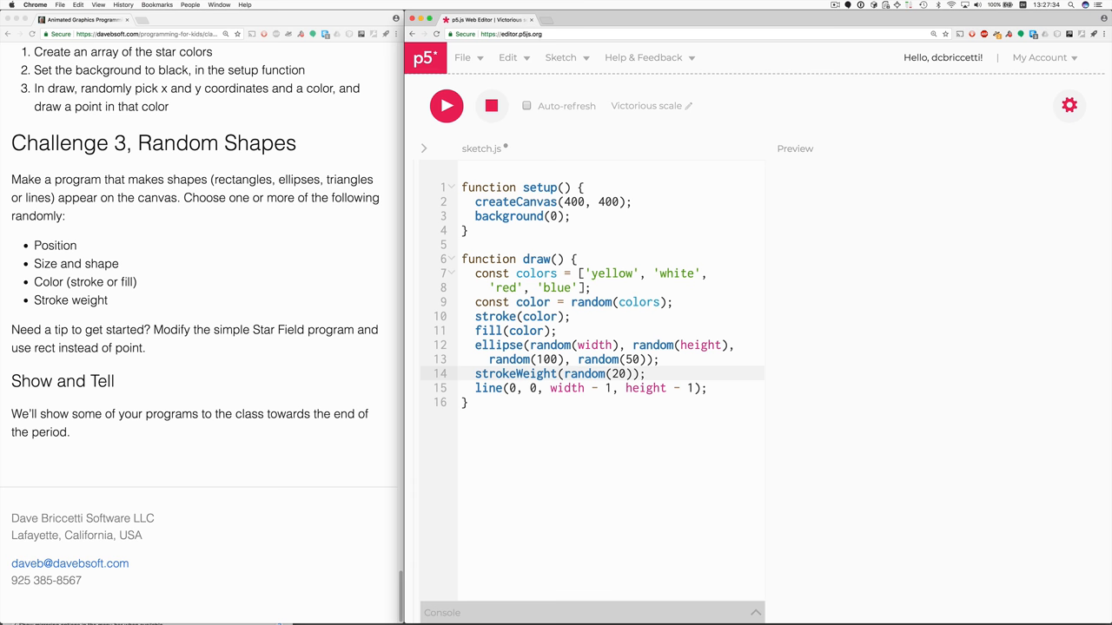
click(446, 105)
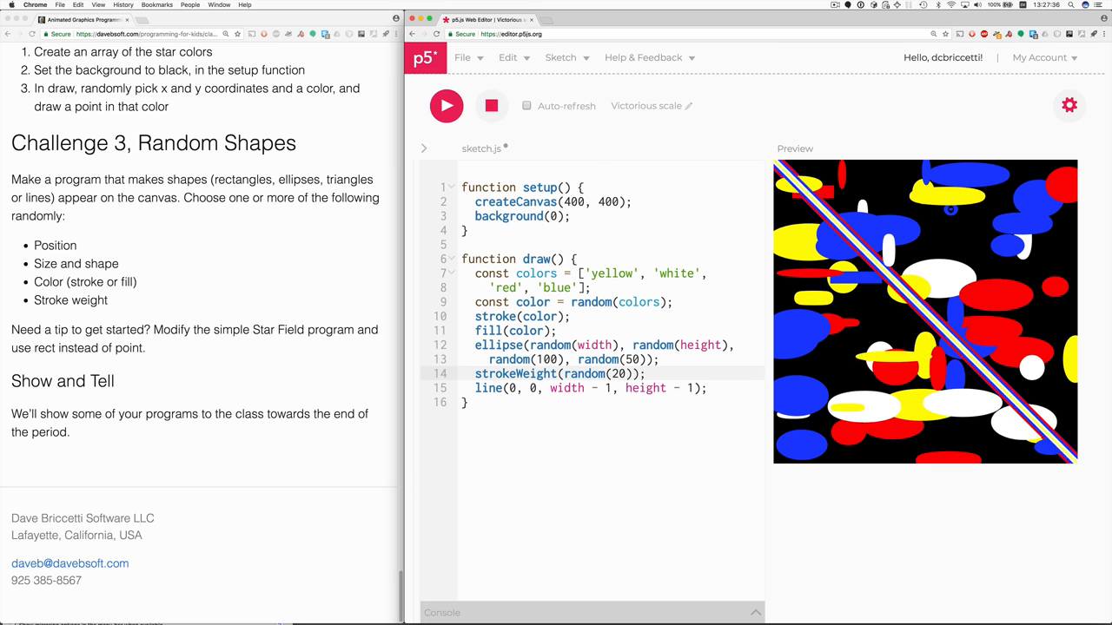